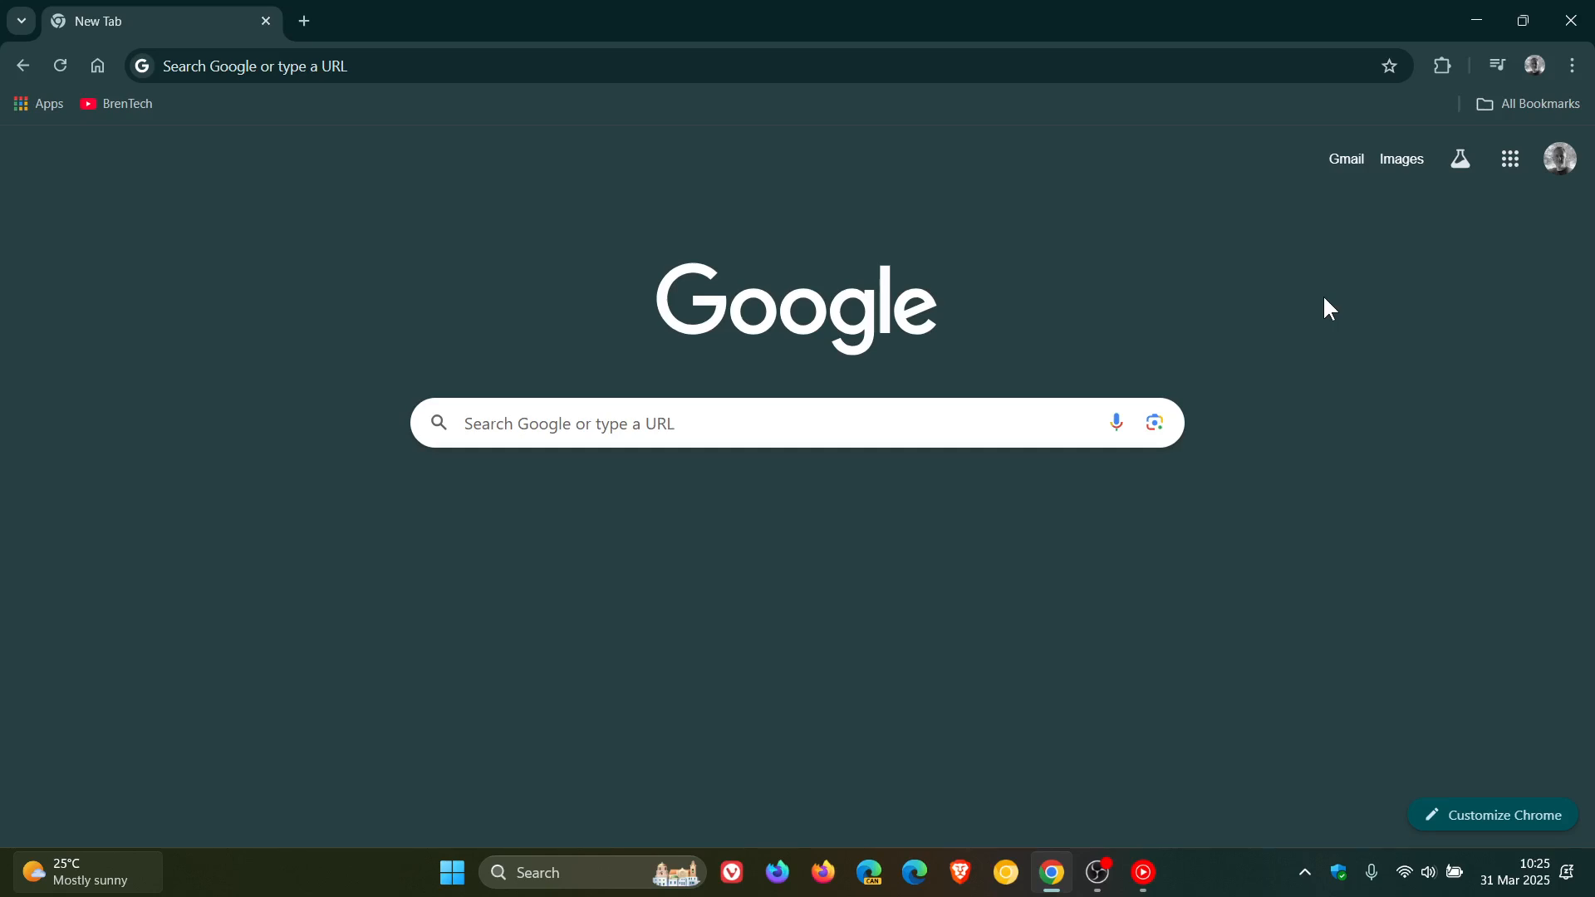
{"action": "mouse_move", "coordinate": [1462, 250]}
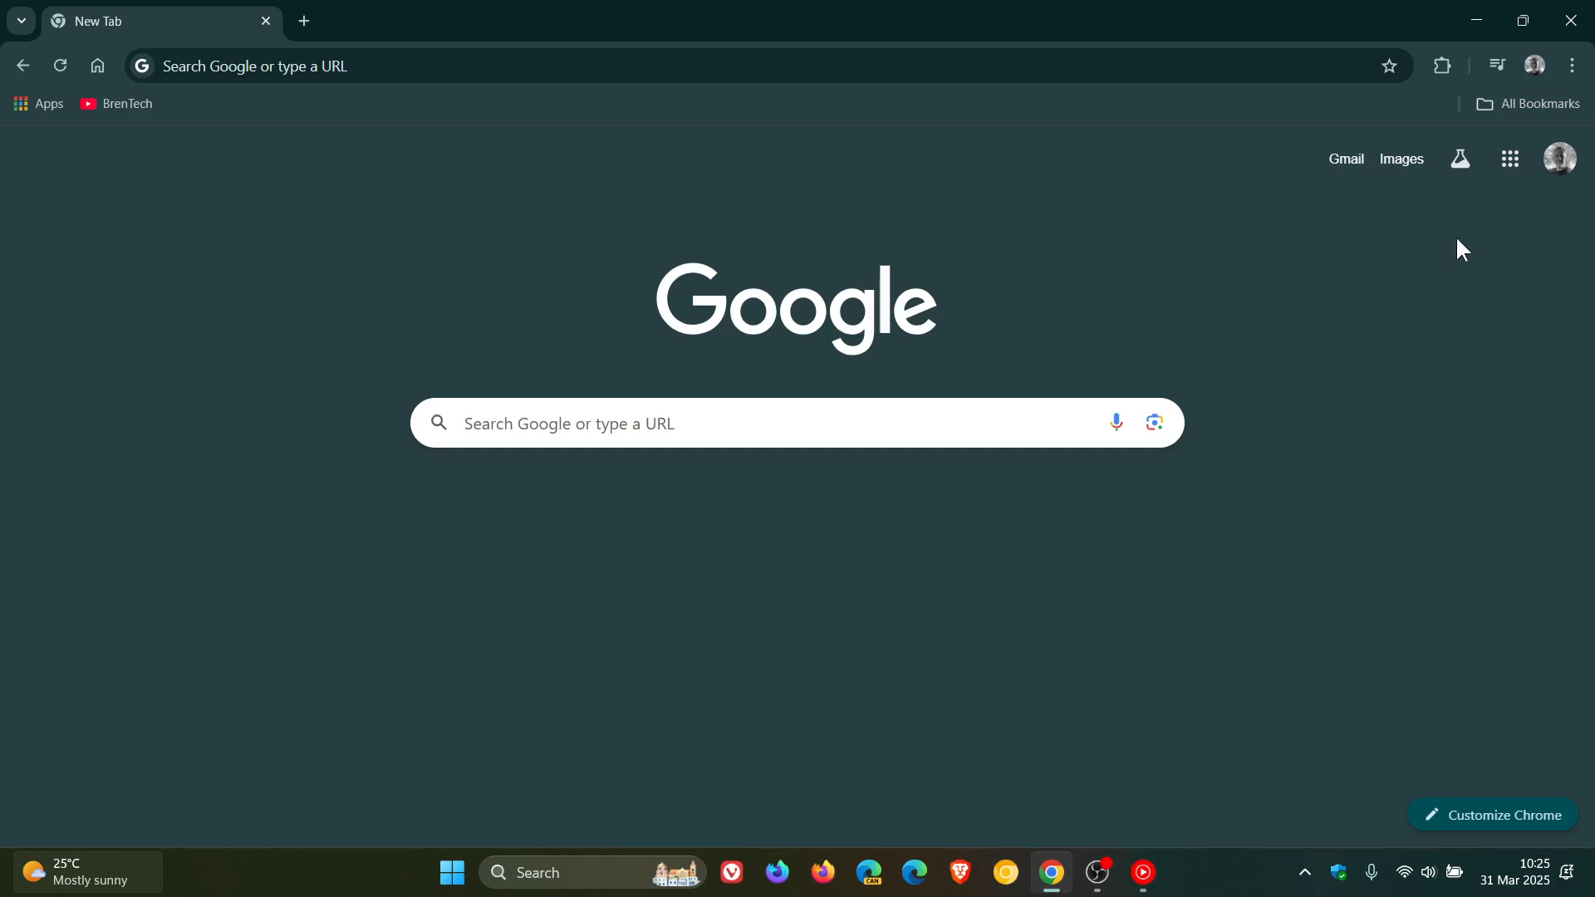
Step: Show the Google apps list from the Chrome new tab page
{"action": "left_click", "coordinate": [1511, 159]}
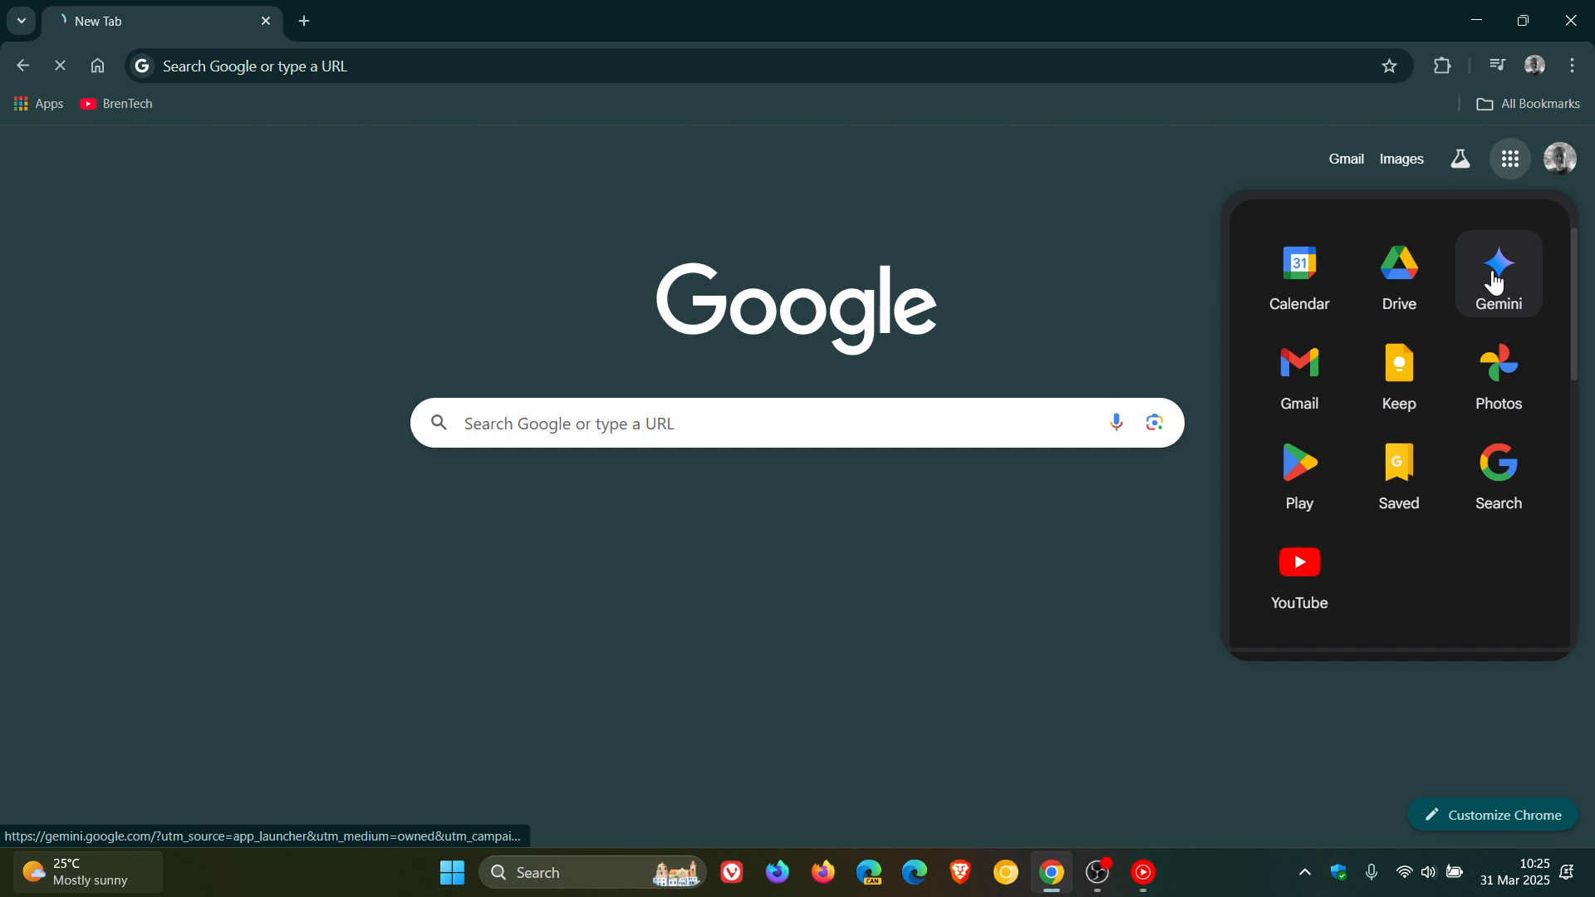
Step: Launch Gemini and change the chat model from 2.0 Flash to 2.5 Pro (experimental)
{"action": "left_click", "coordinate": [1499, 272]}
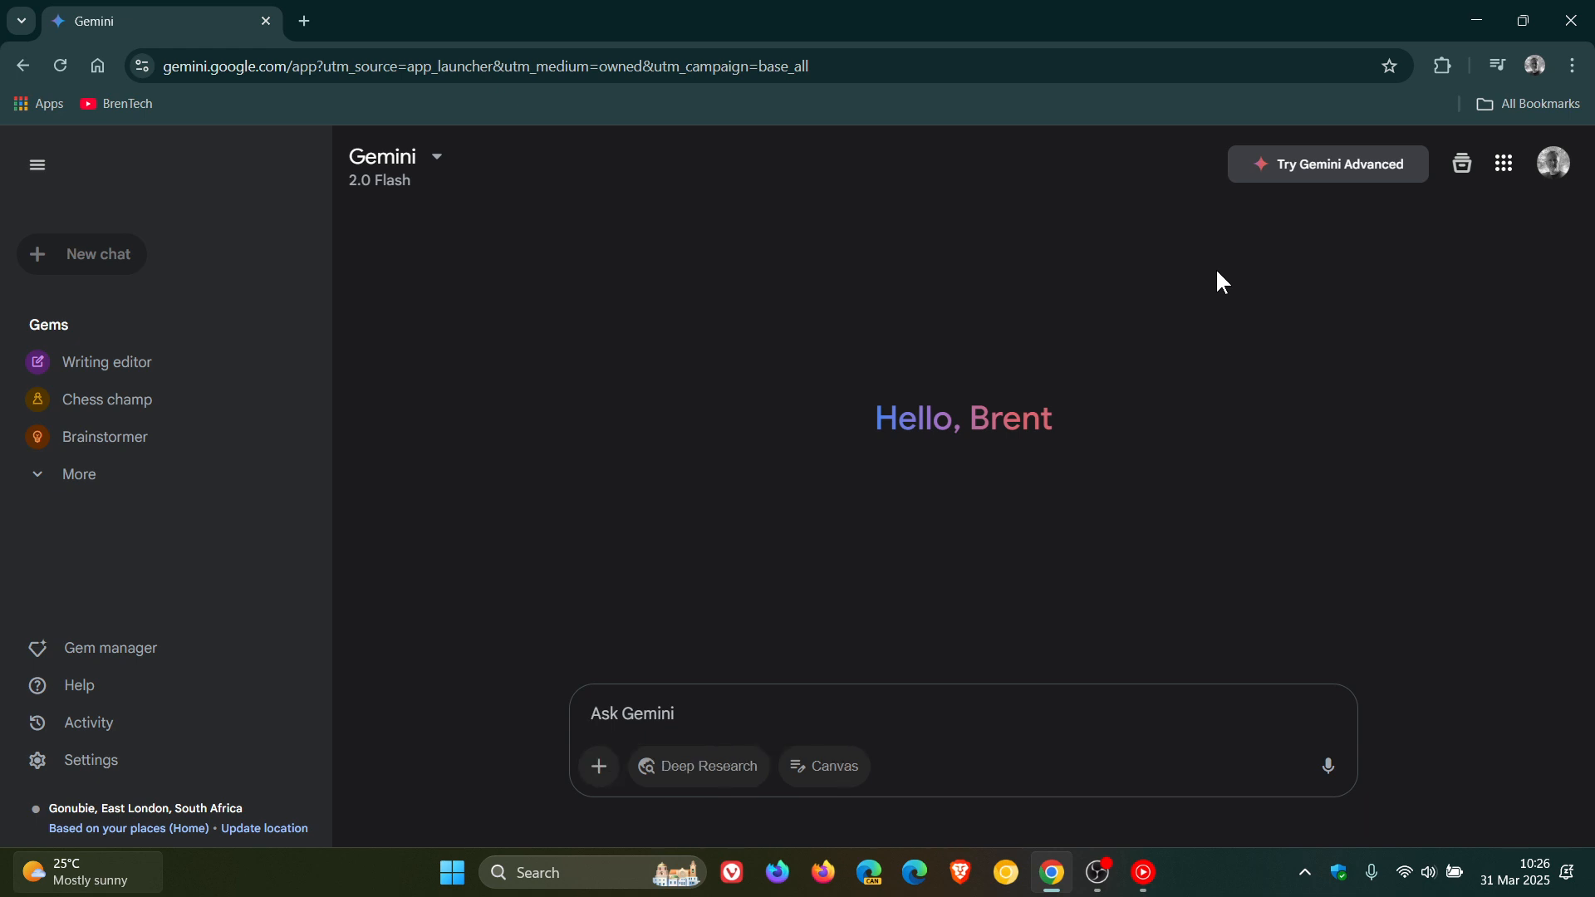
{"action": "mouse_move", "coordinate": [381, 230]}
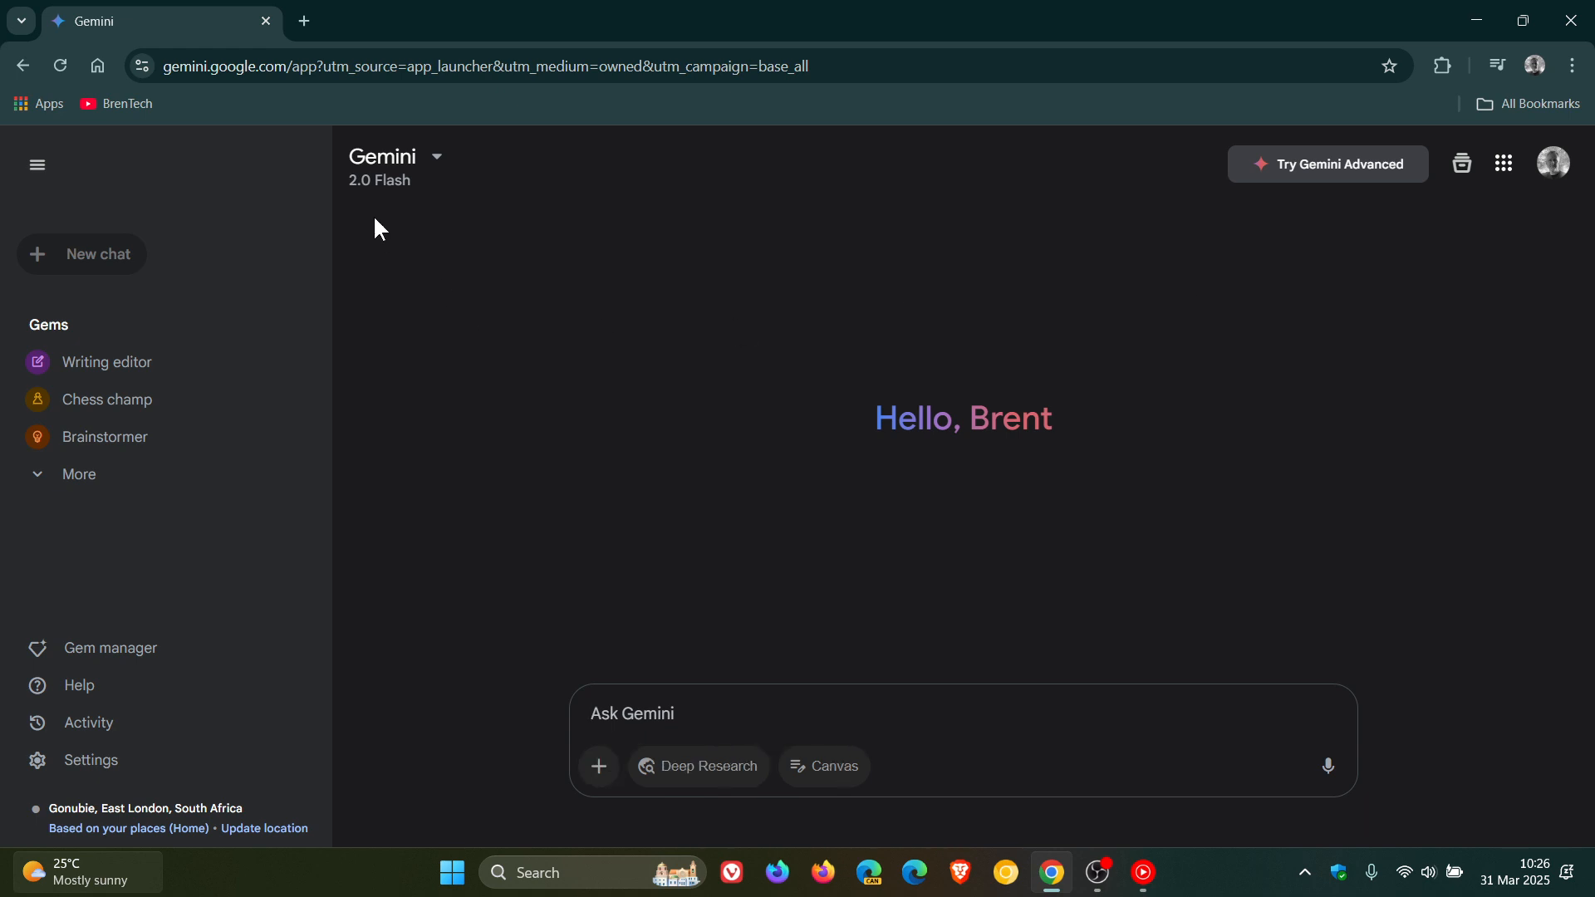
{"action": "left_click", "coordinate": [436, 156]}
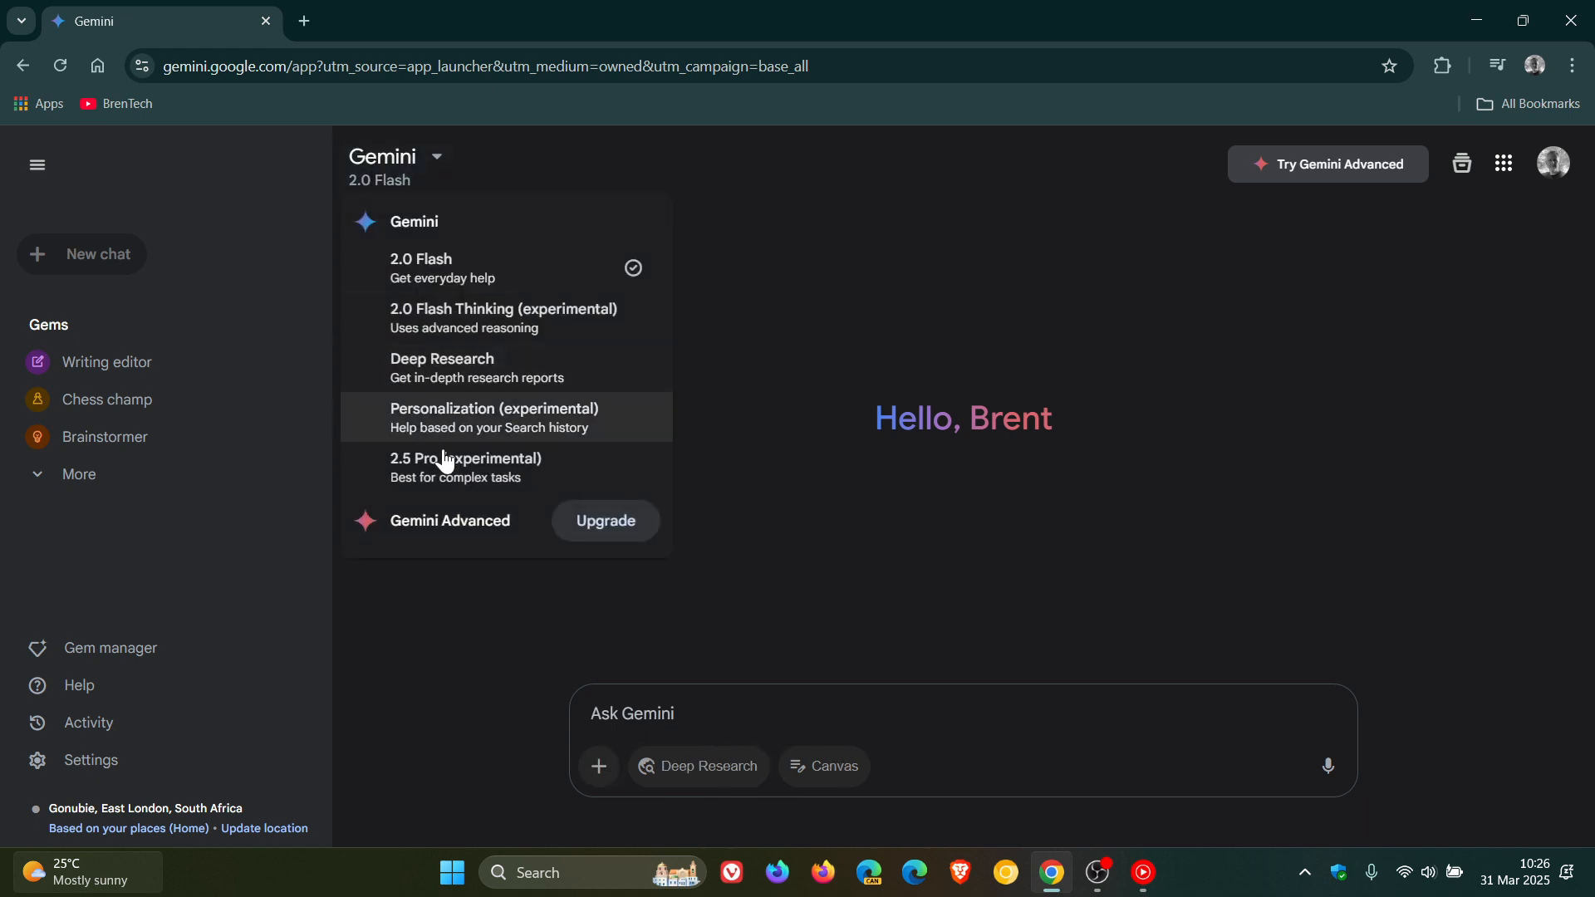
{"action": "mouse_move", "coordinate": [565, 465]}
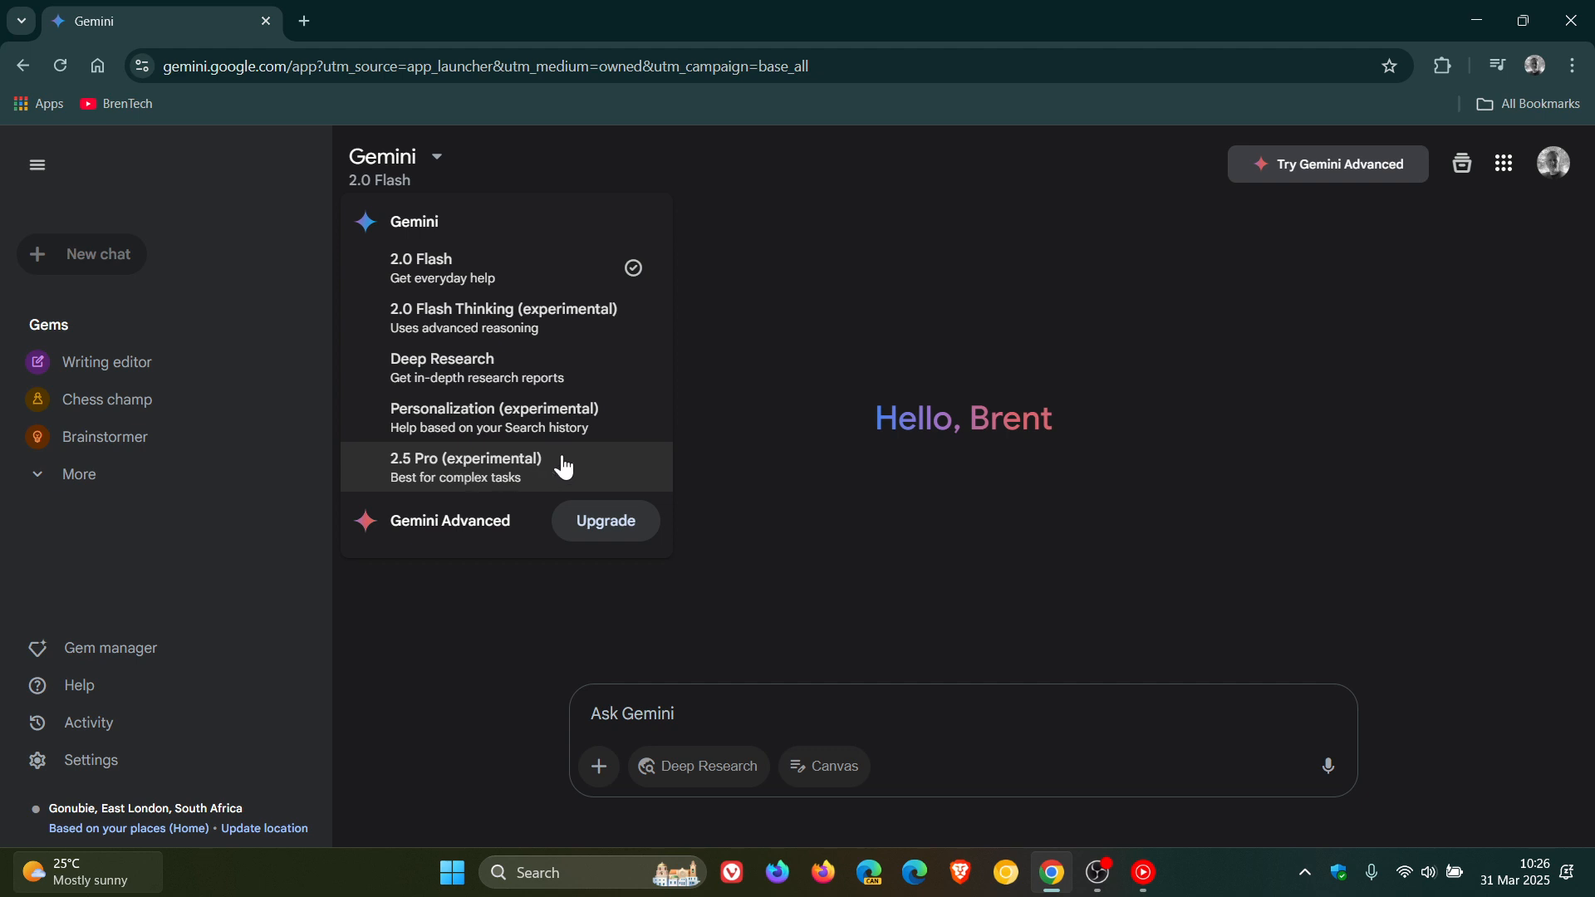
{"action": "mouse_move", "coordinate": [505, 475]}
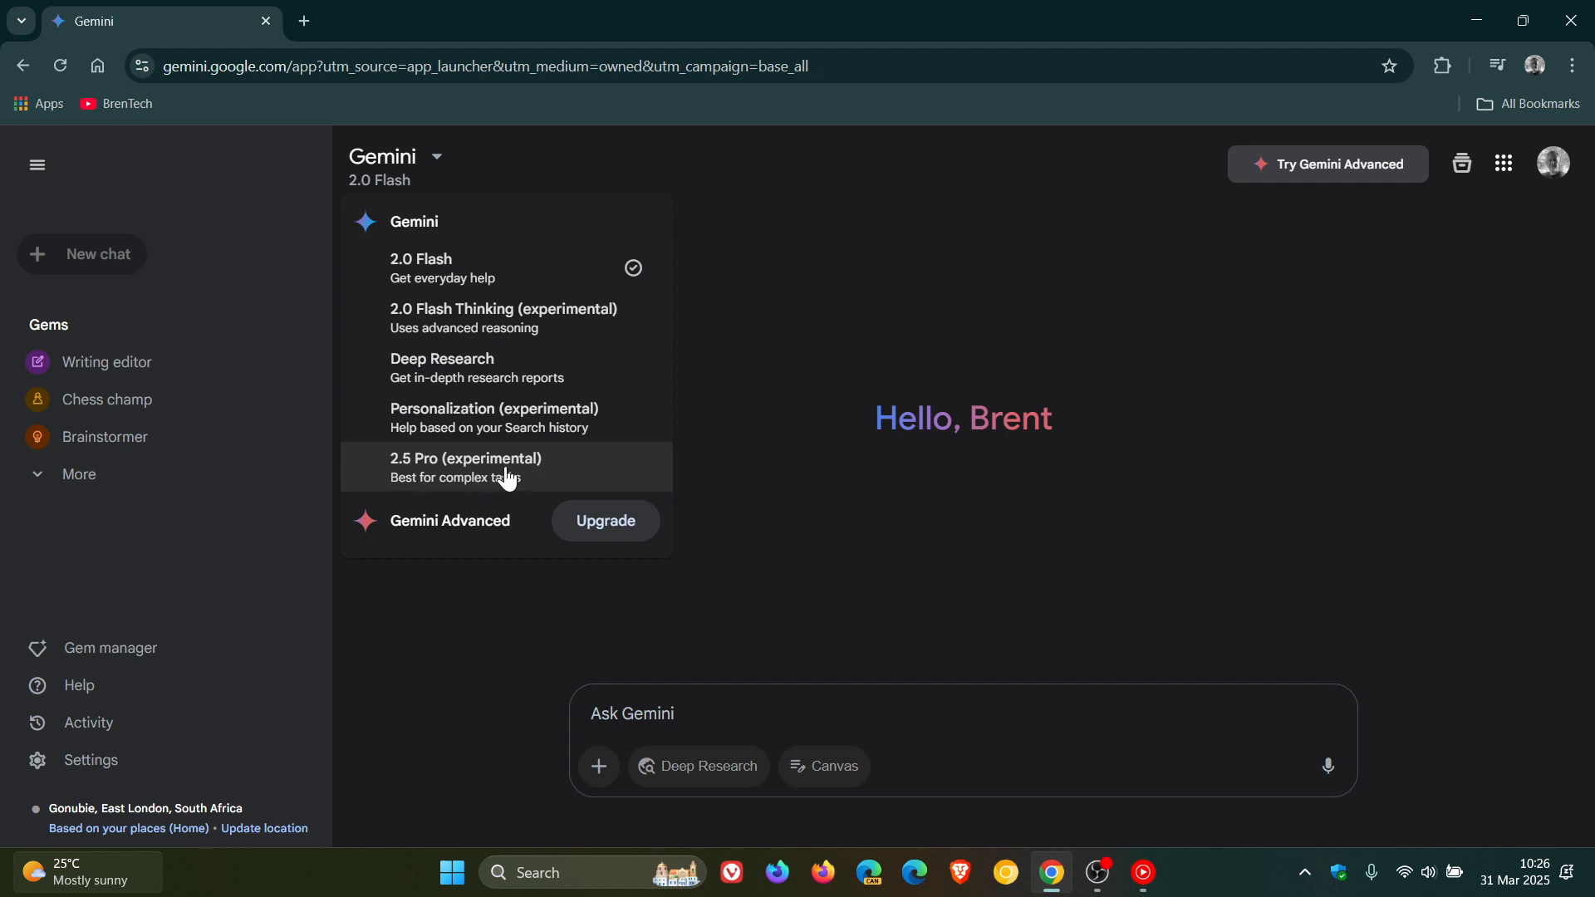
{"action": "mouse_move", "coordinate": [475, 362]}
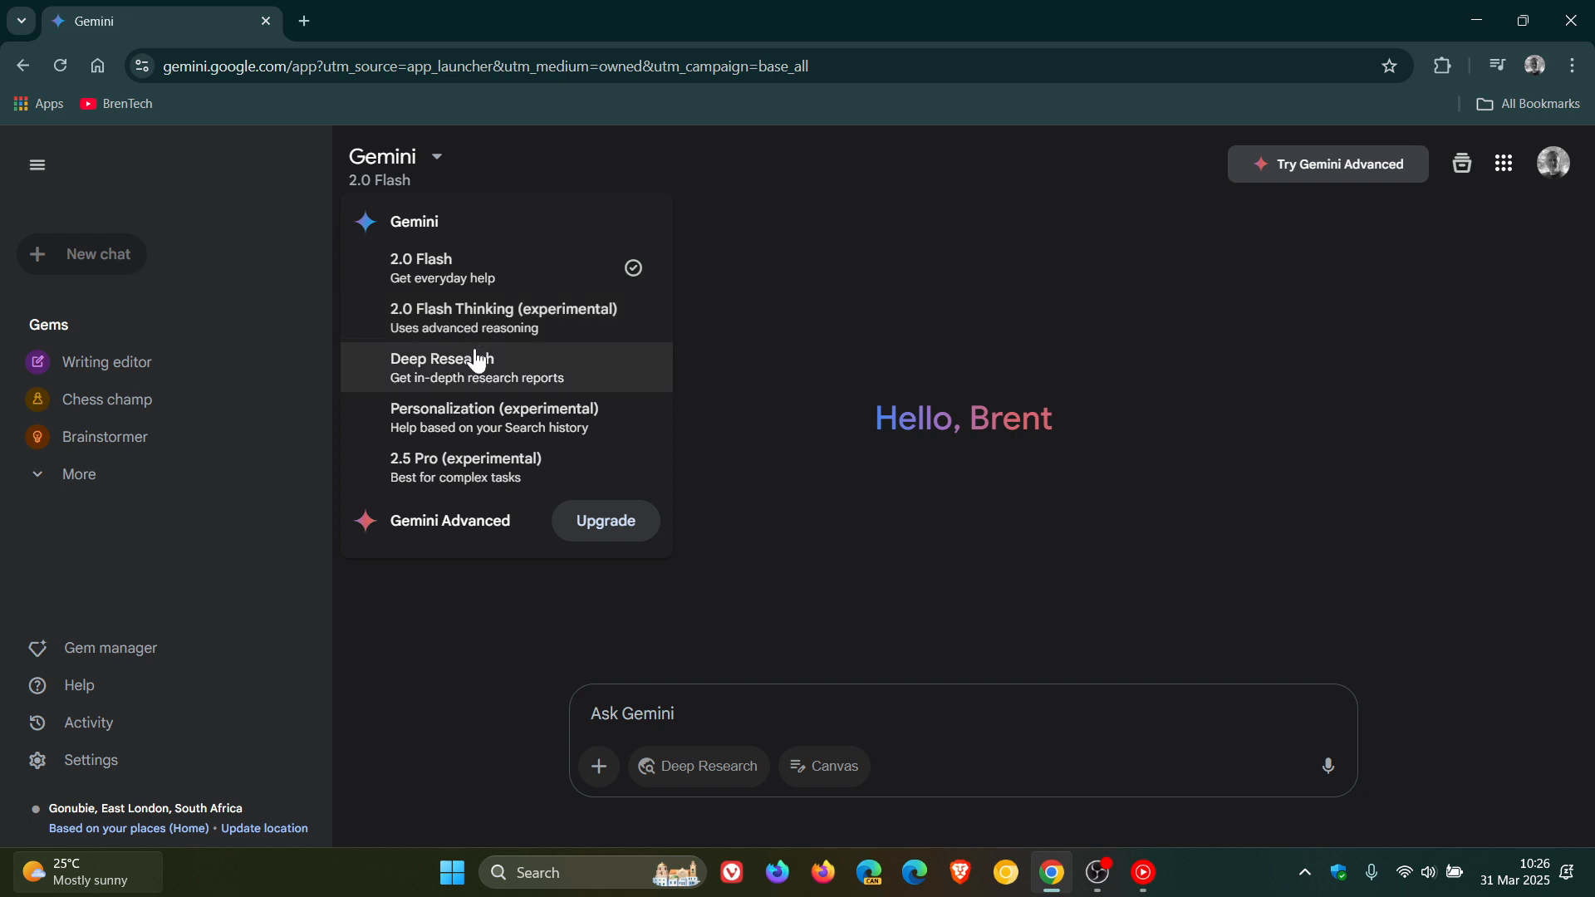
{"action": "mouse_move", "coordinate": [488, 472]}
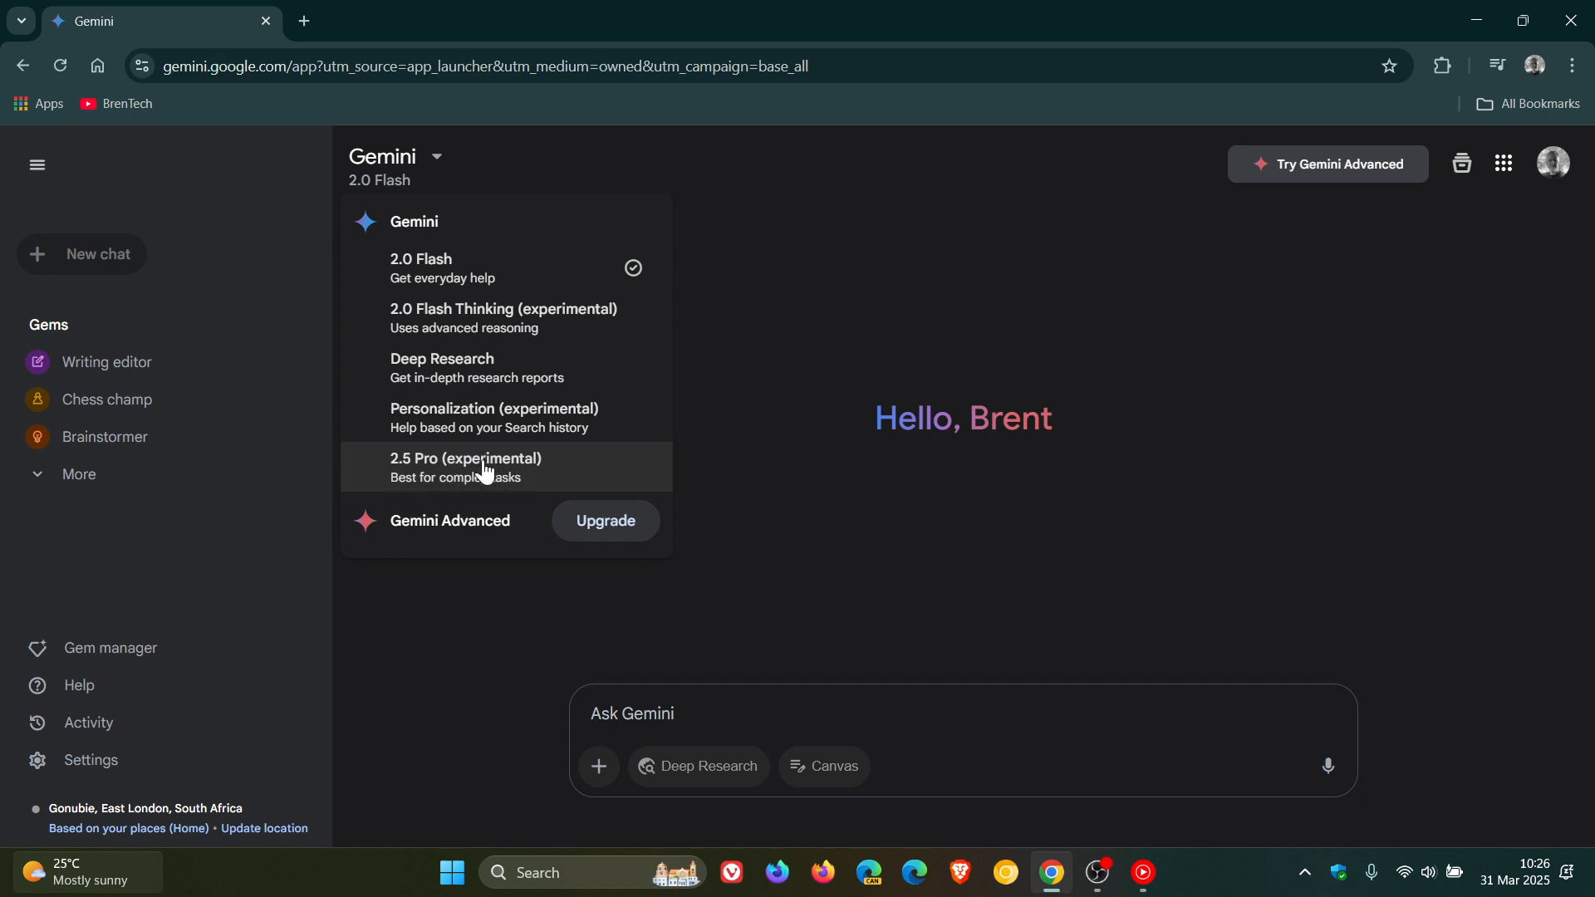
{"action": "left_click", "coordinate": [465, 467]}
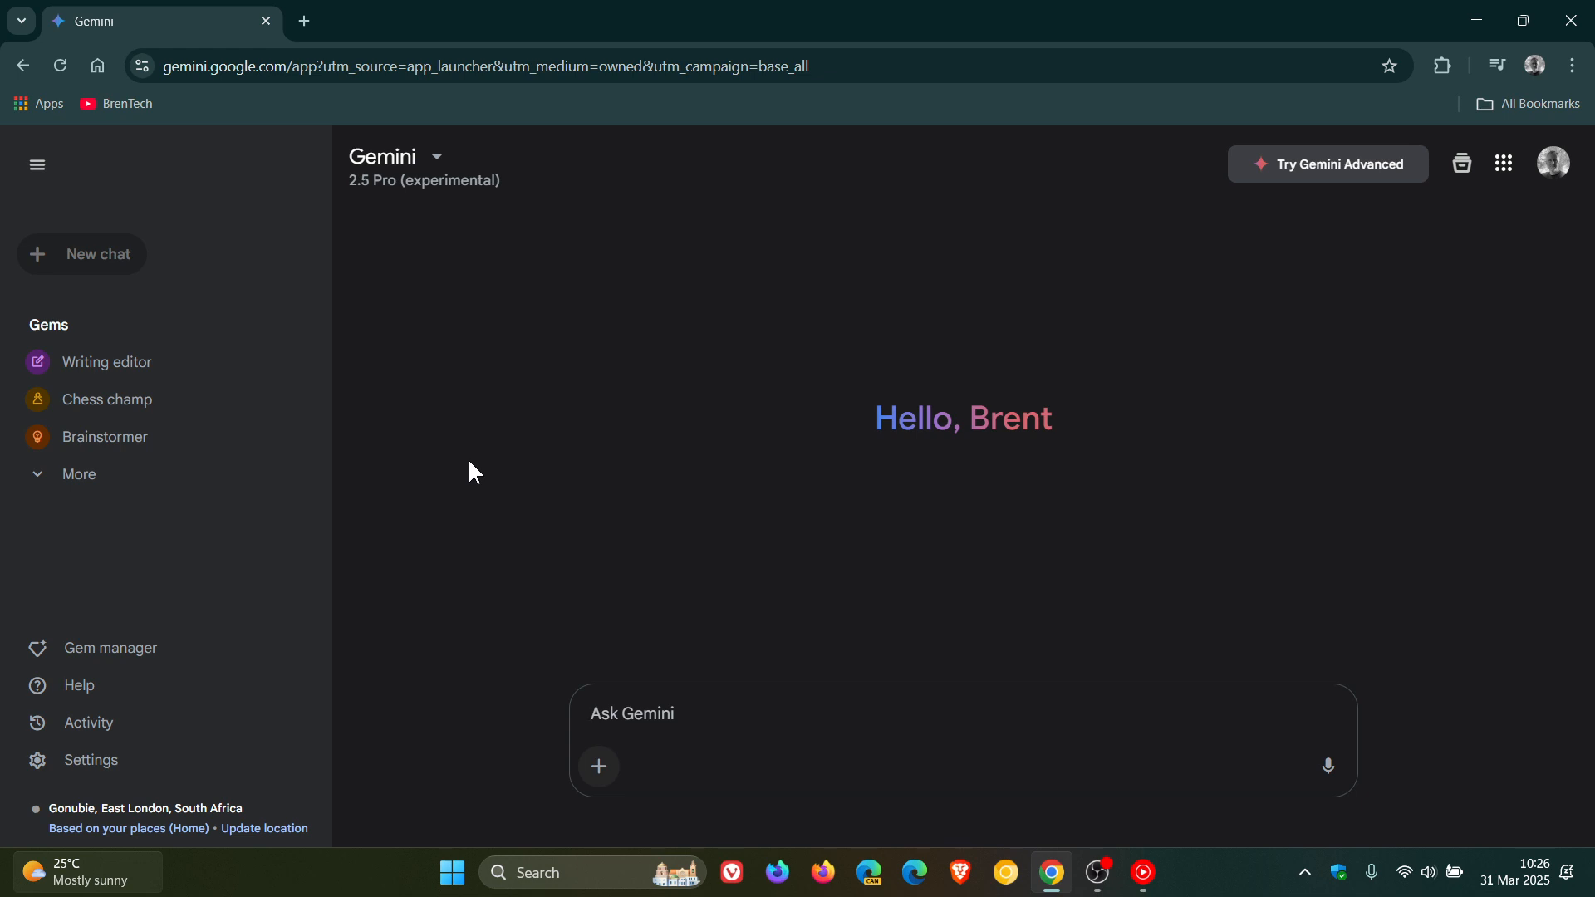
{"action": "mouse_move", "coordinate": [613, 419]}
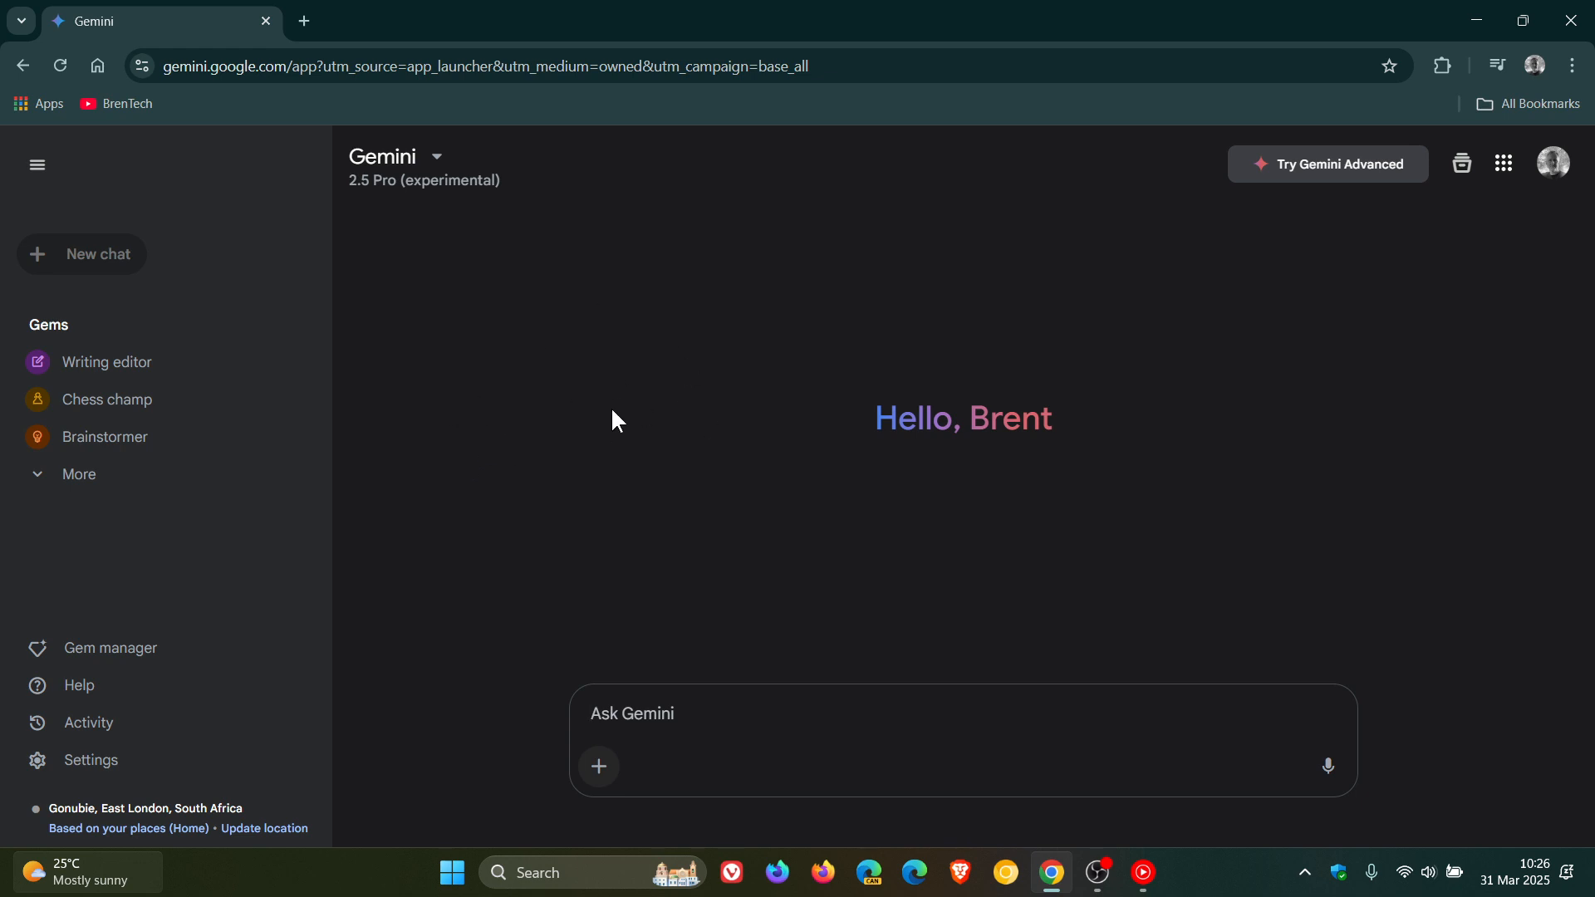
{"action": "left_click", "coordinate": [435, 156]}
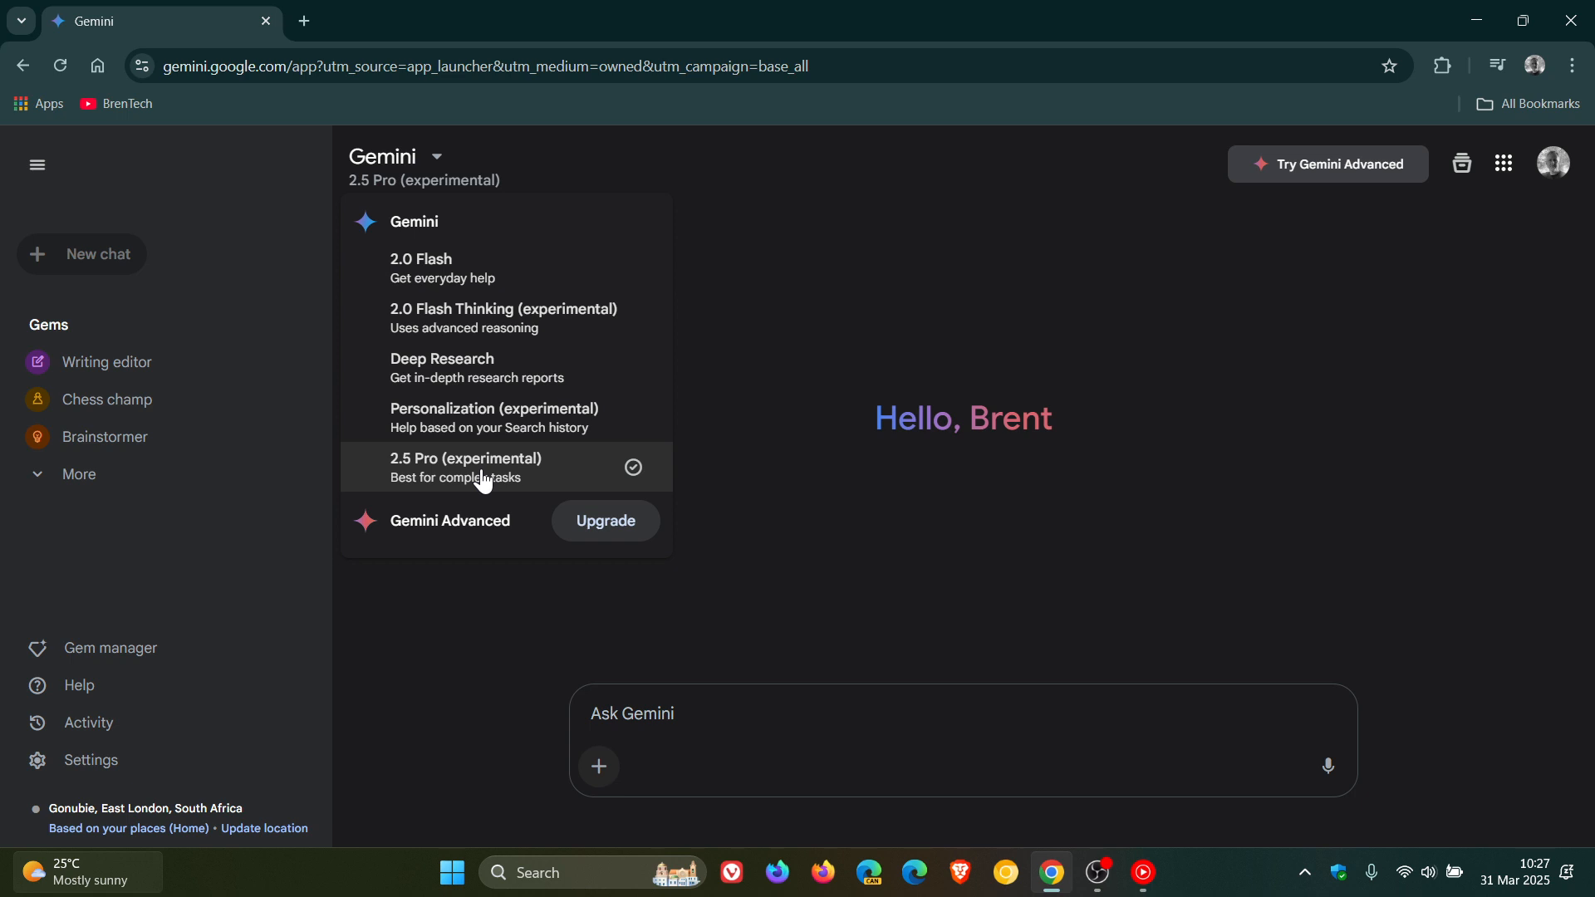
{"action": "mouse_move", "coordinate": [585, 280]}
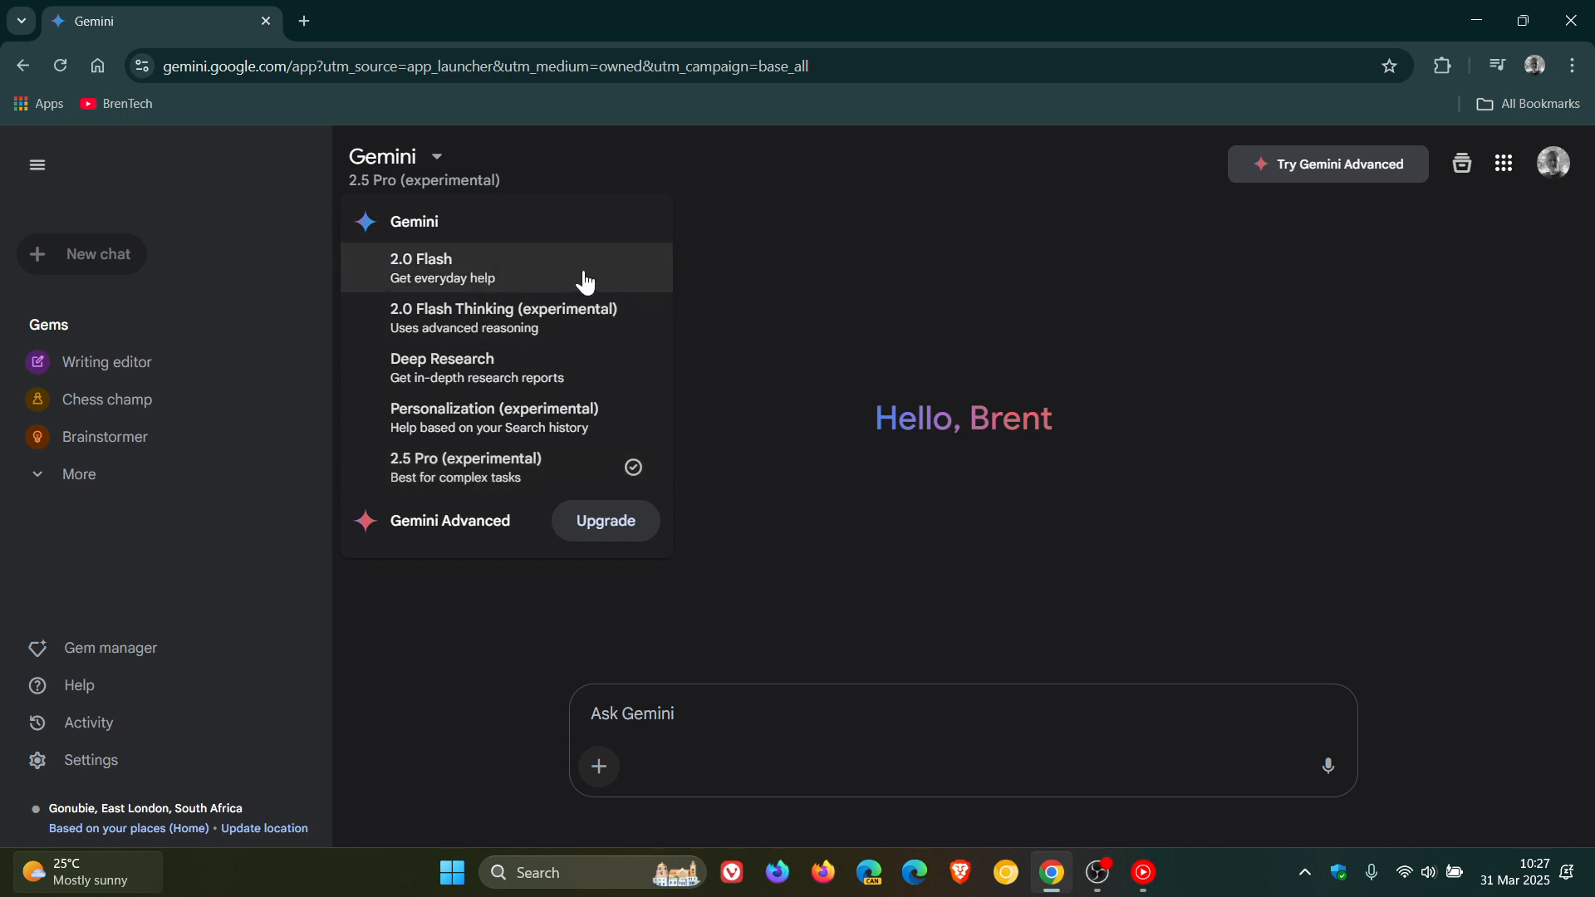
{"action": "mouse_move", "coordinate": [801, 295]}
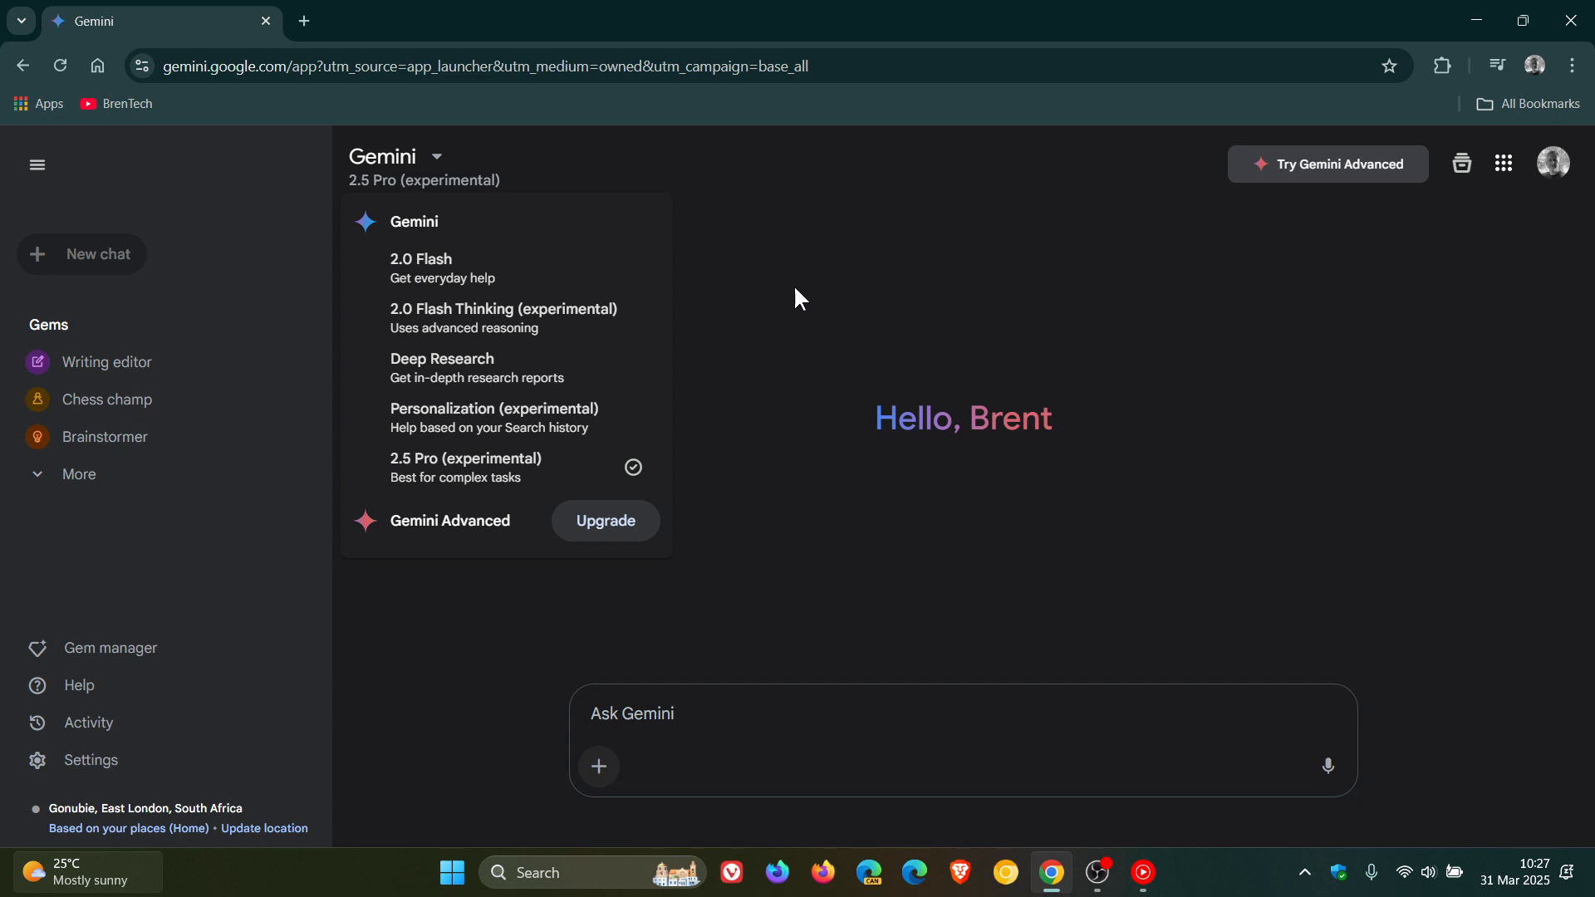
{"action": "mouse_move", "coordinate": [518, 465]}
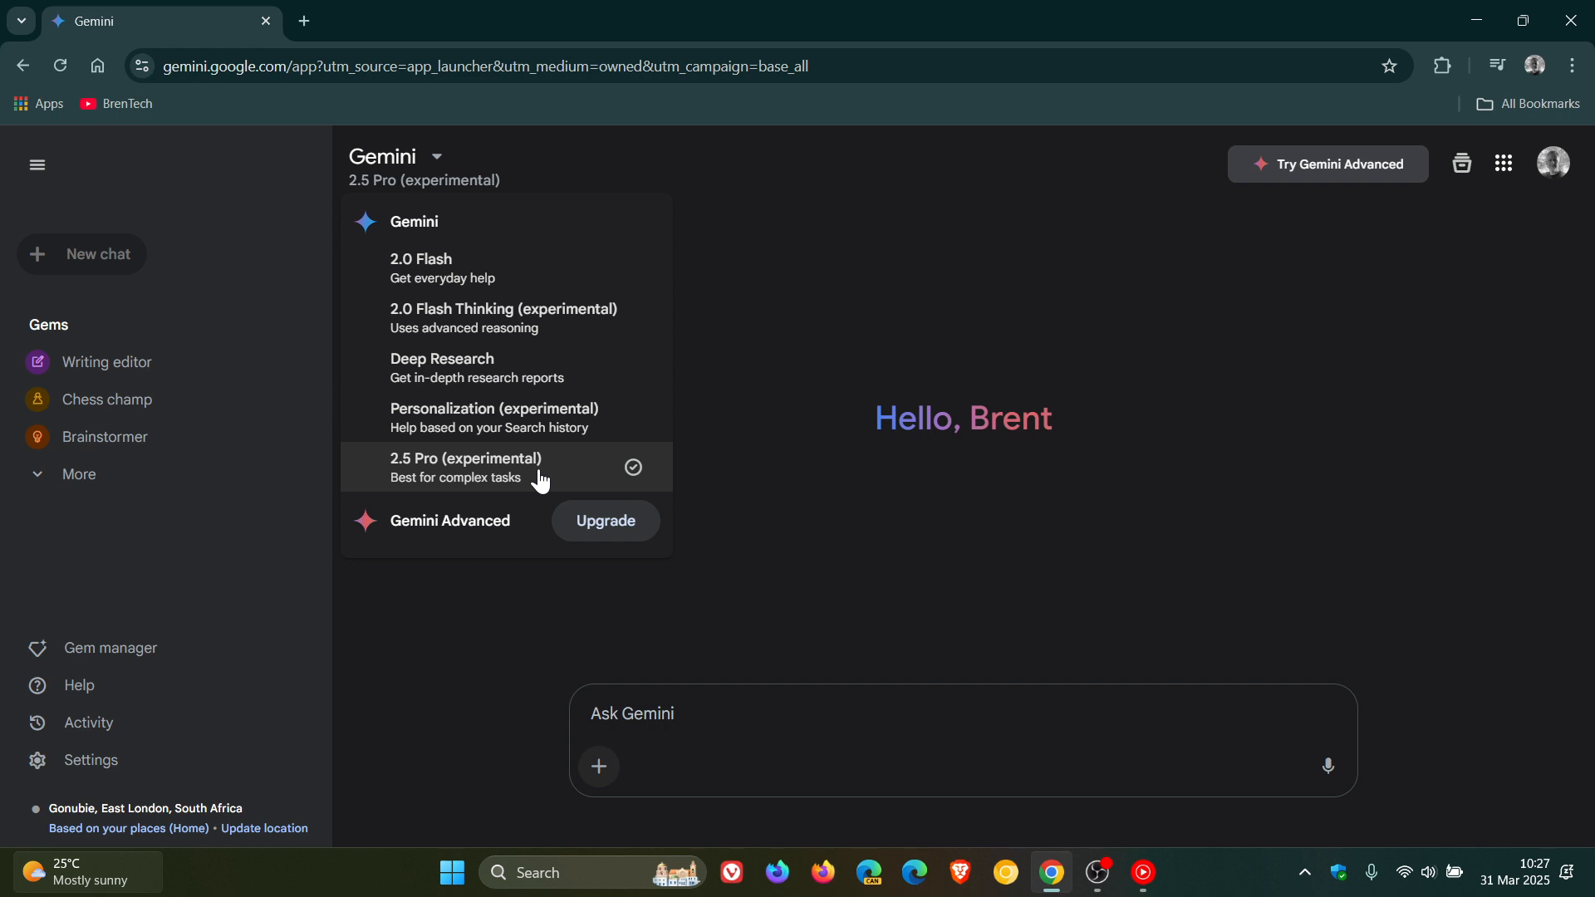
{"action": "mouse_move", "coordinate": [697, 432]}
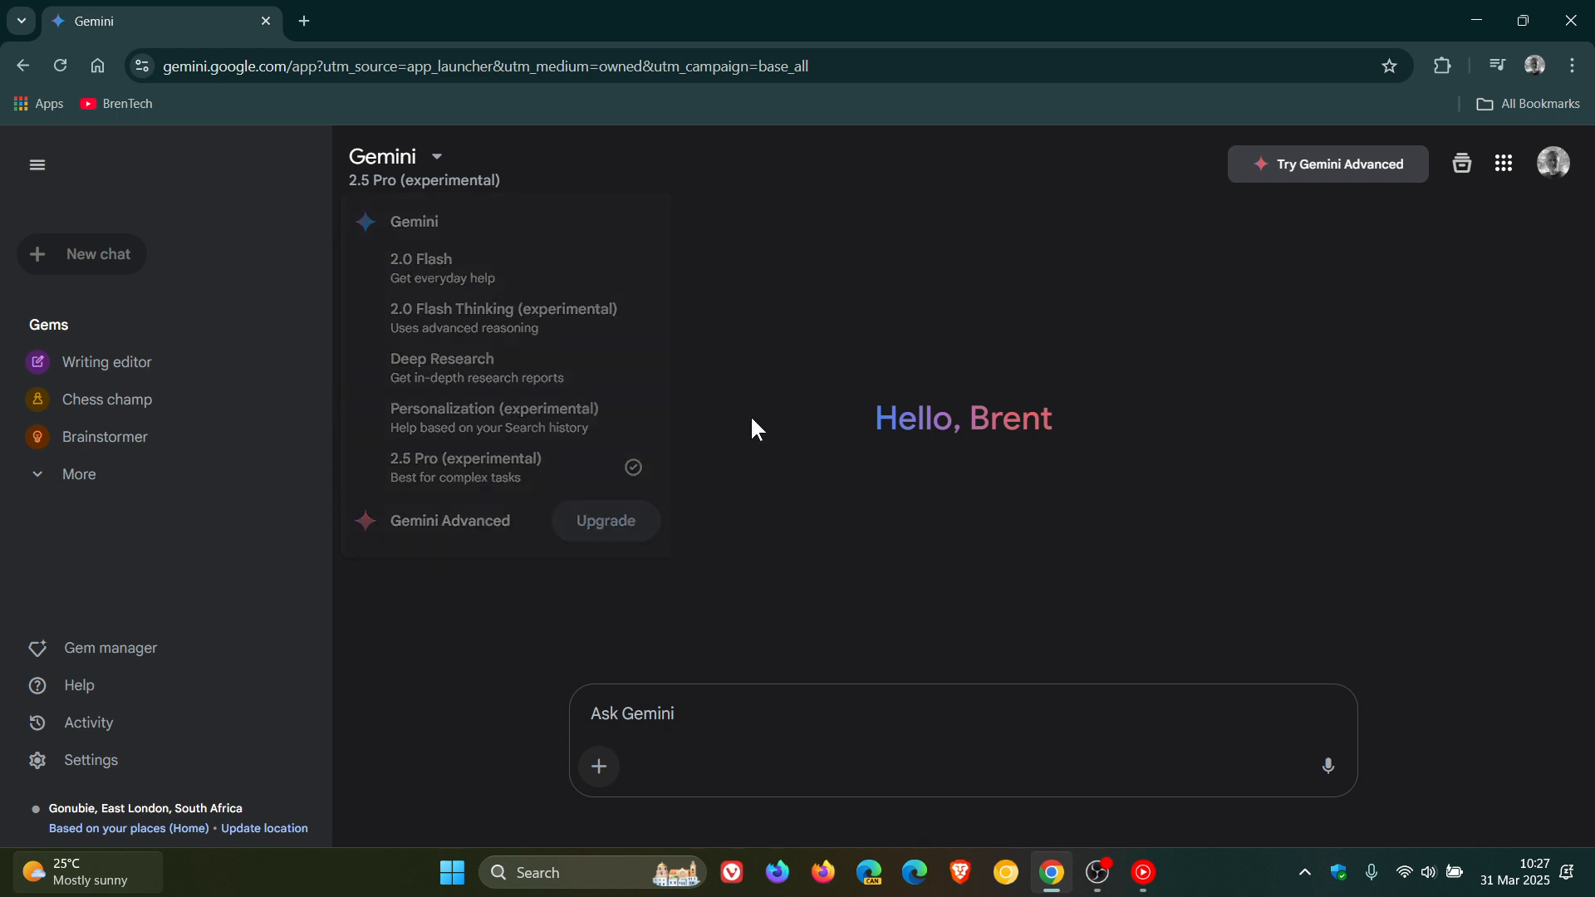
Step: Start attaching a code folder, then cancel the Select Folder to Upload dialog
{"action": "left_click", "coordinate": [599, 767]}
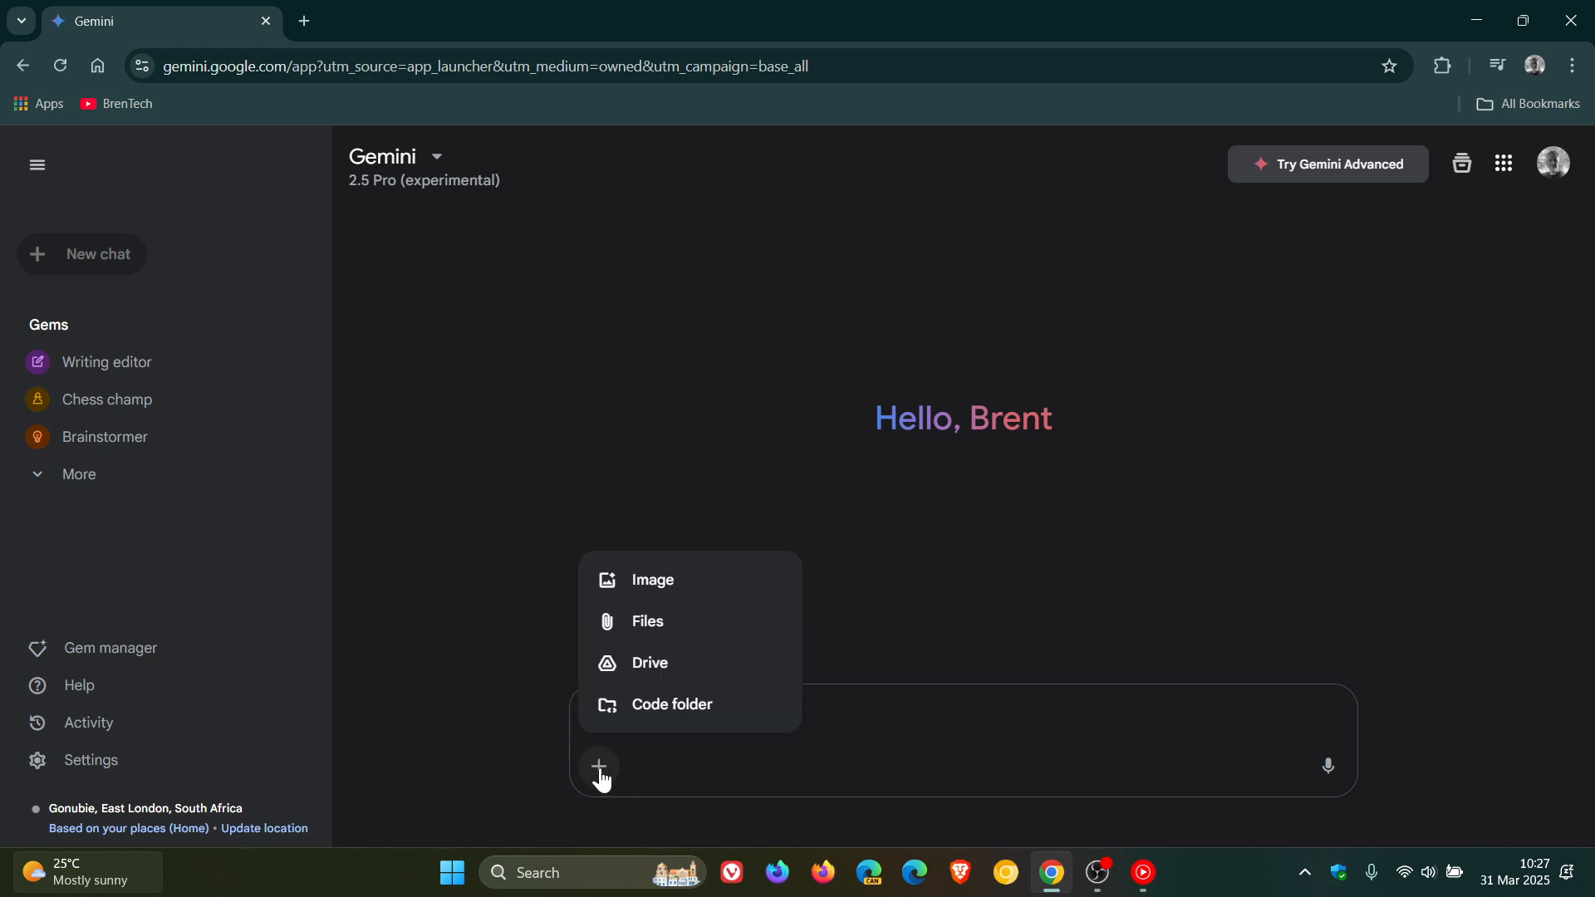
{"action": "mouse_move", "coordinate": [691, 708]}
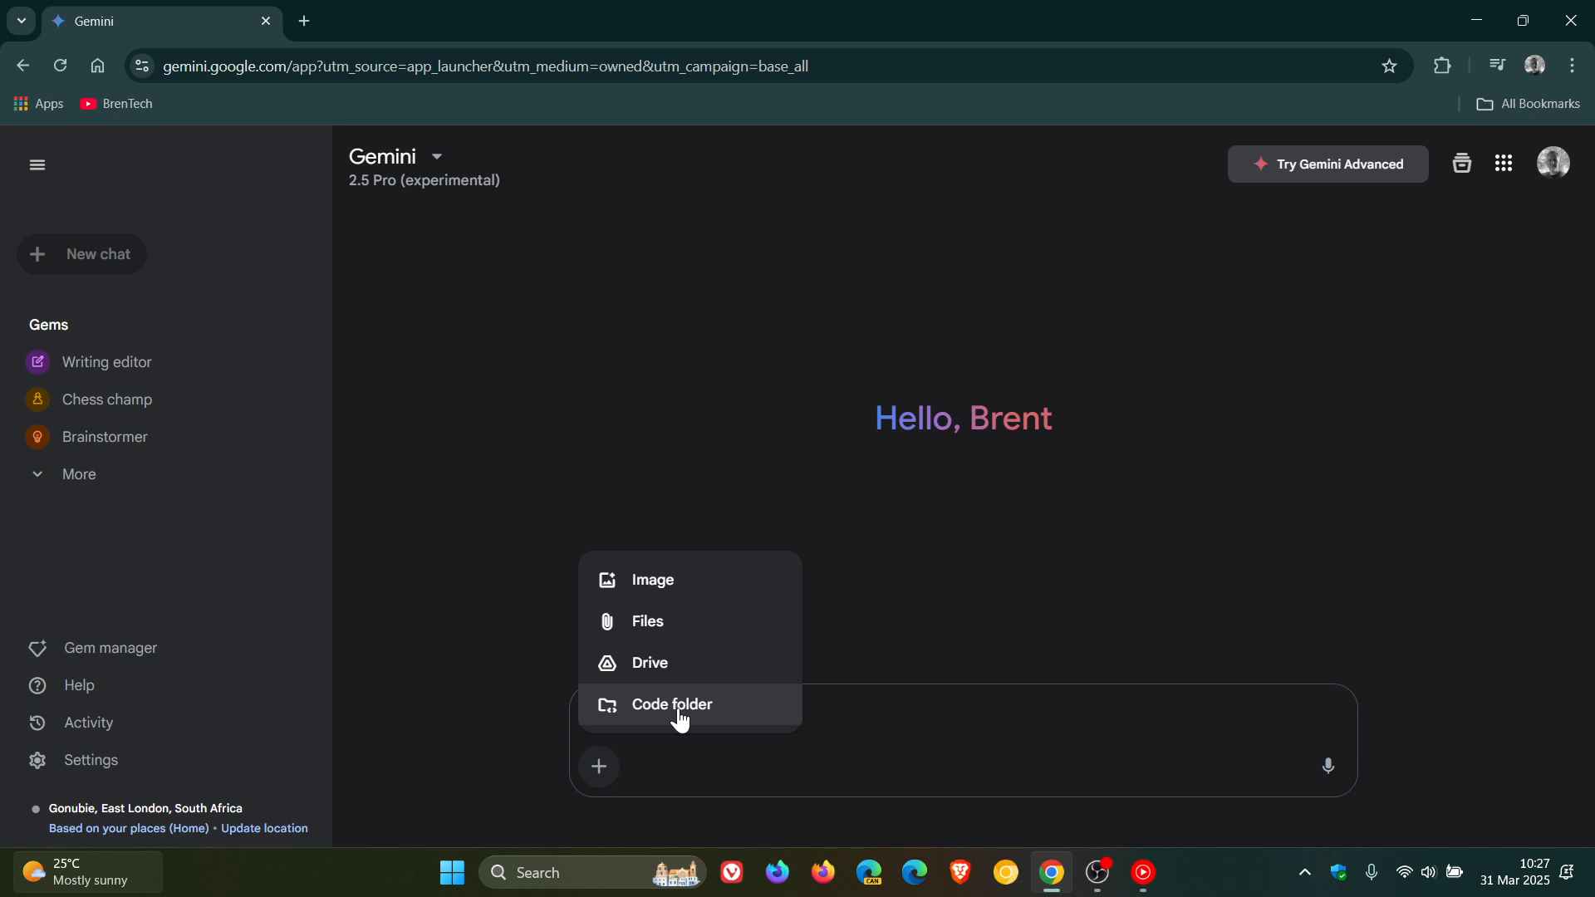
{"action": "left_click", "coordinate": [671, 705]}
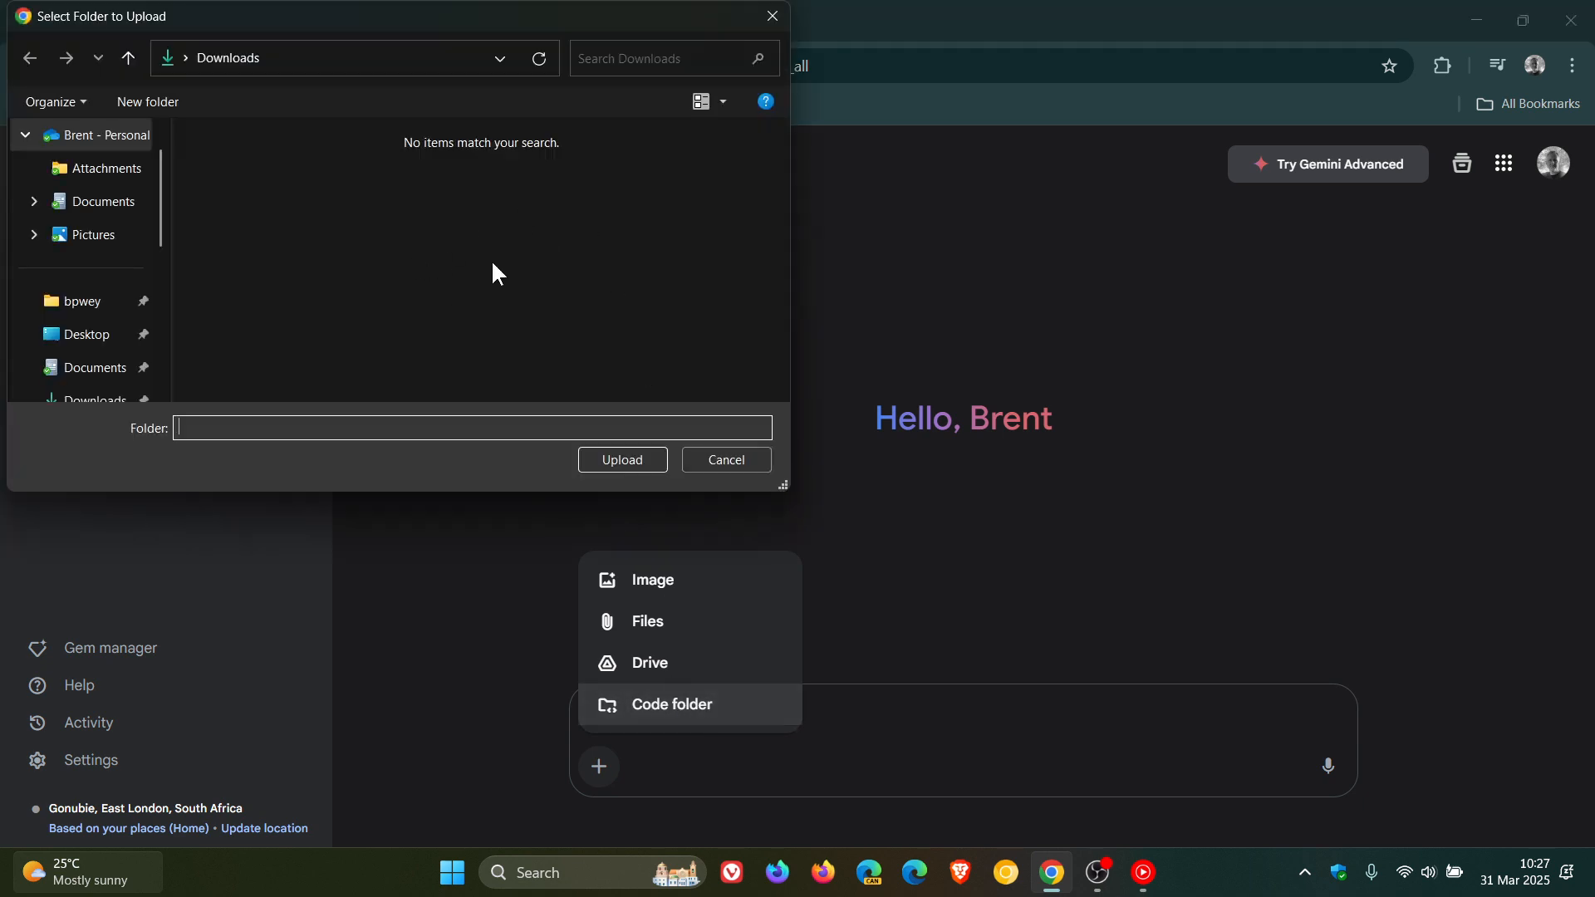
{"action": "mouse_move", "coordinate": [924, 309]}
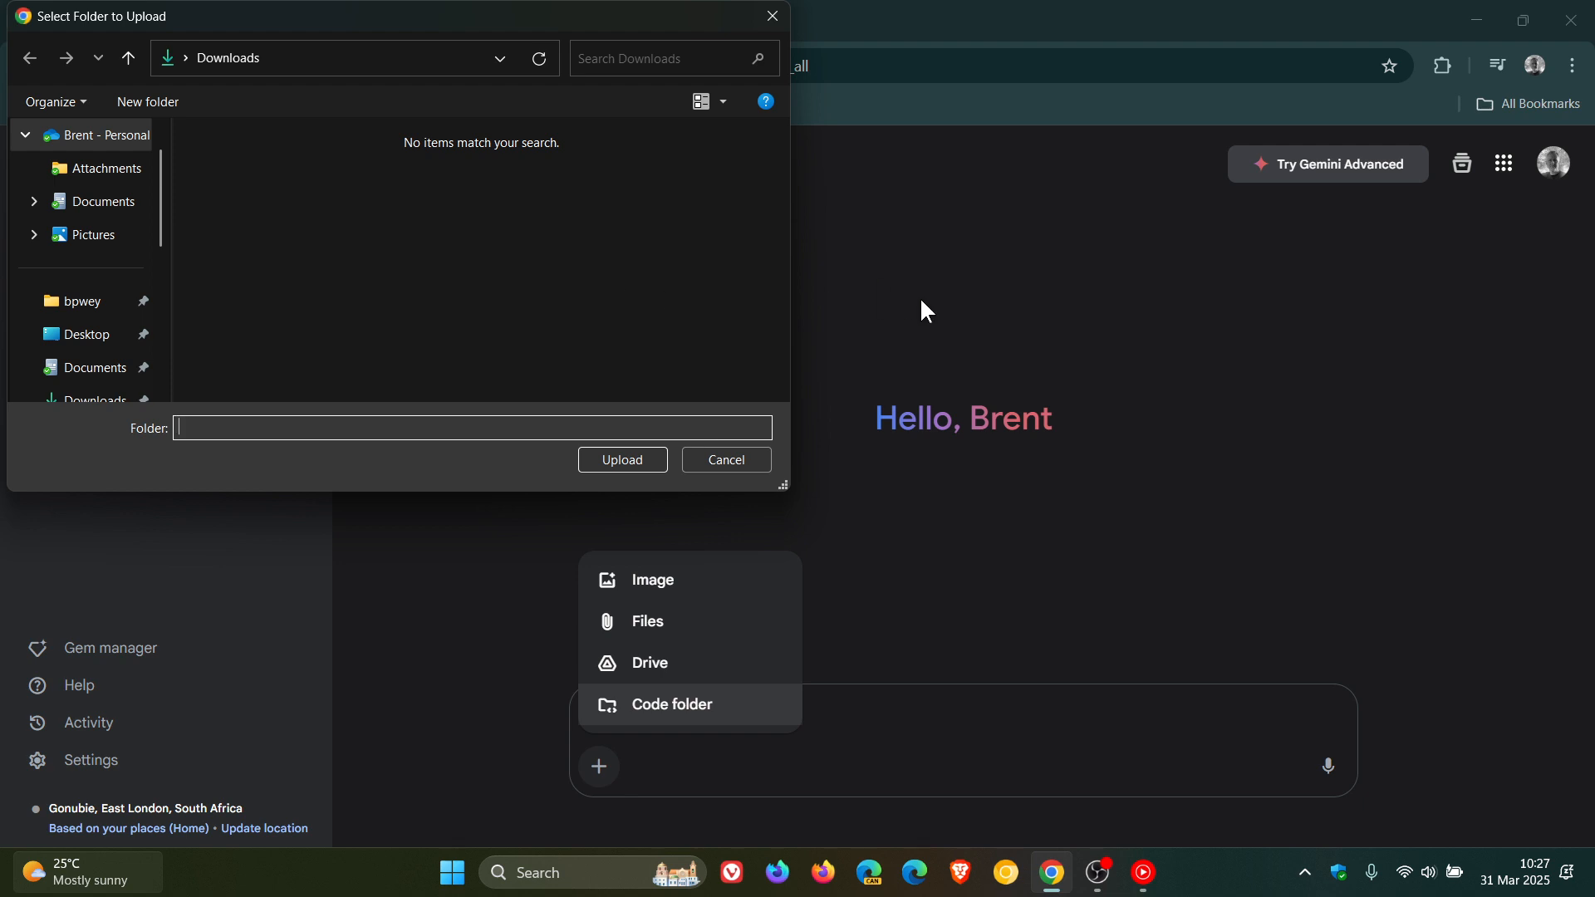
{"action": "left_click", "coordinate": [726, 458]}
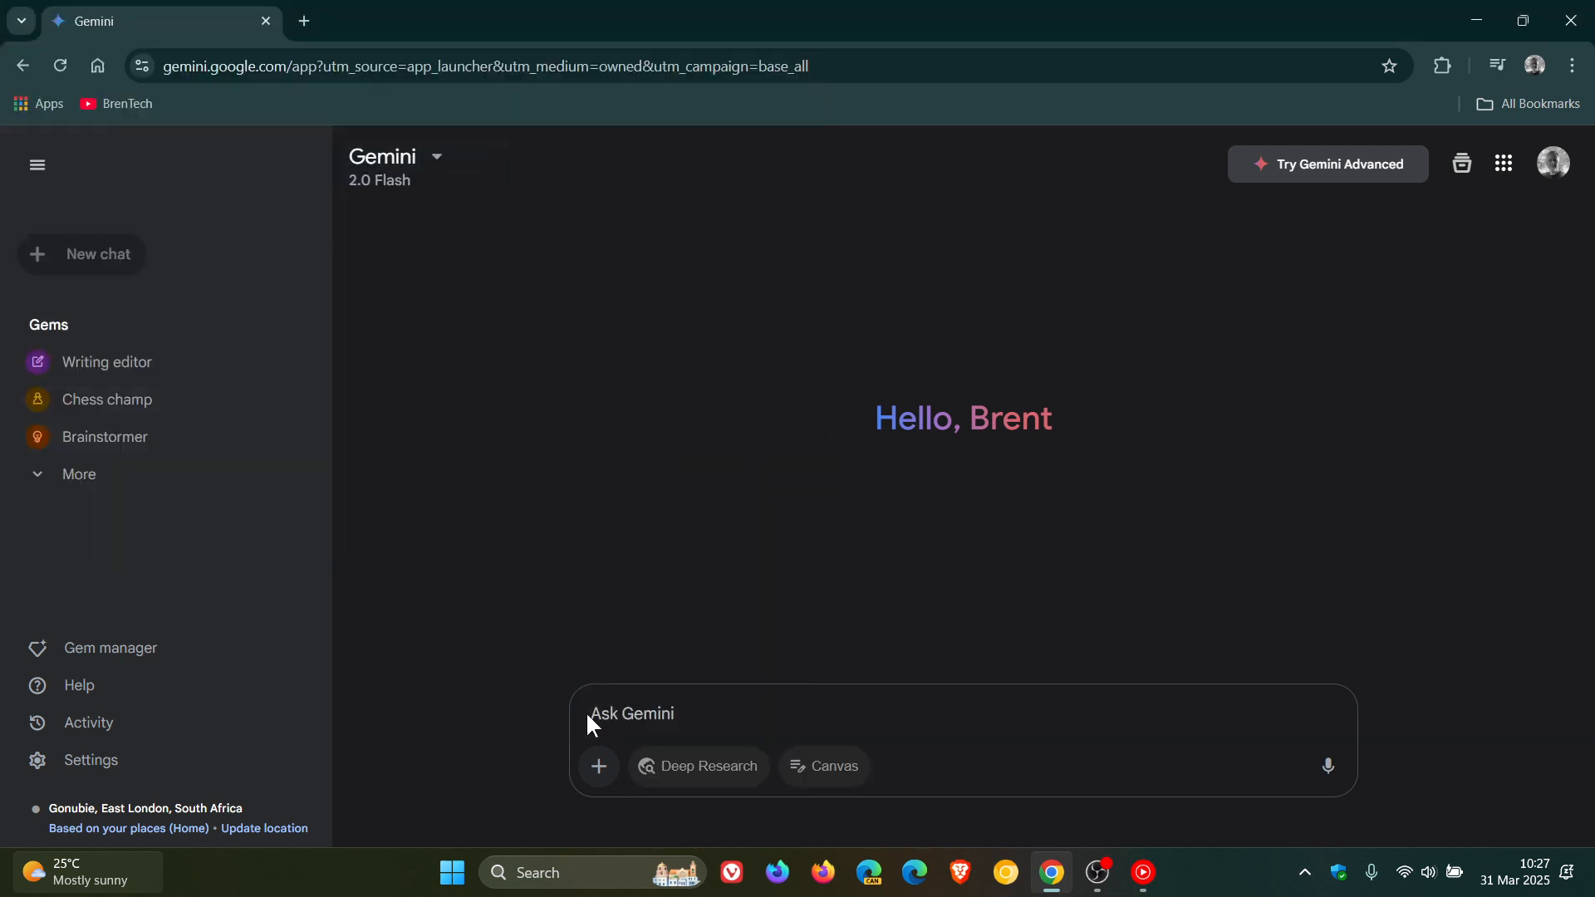
Step: Compare upload options: 2.0 Flash lacks Code folder, 2.5 Pro (experimental) offers it
{"action": "left_click", "coordinate": [598, 766]}
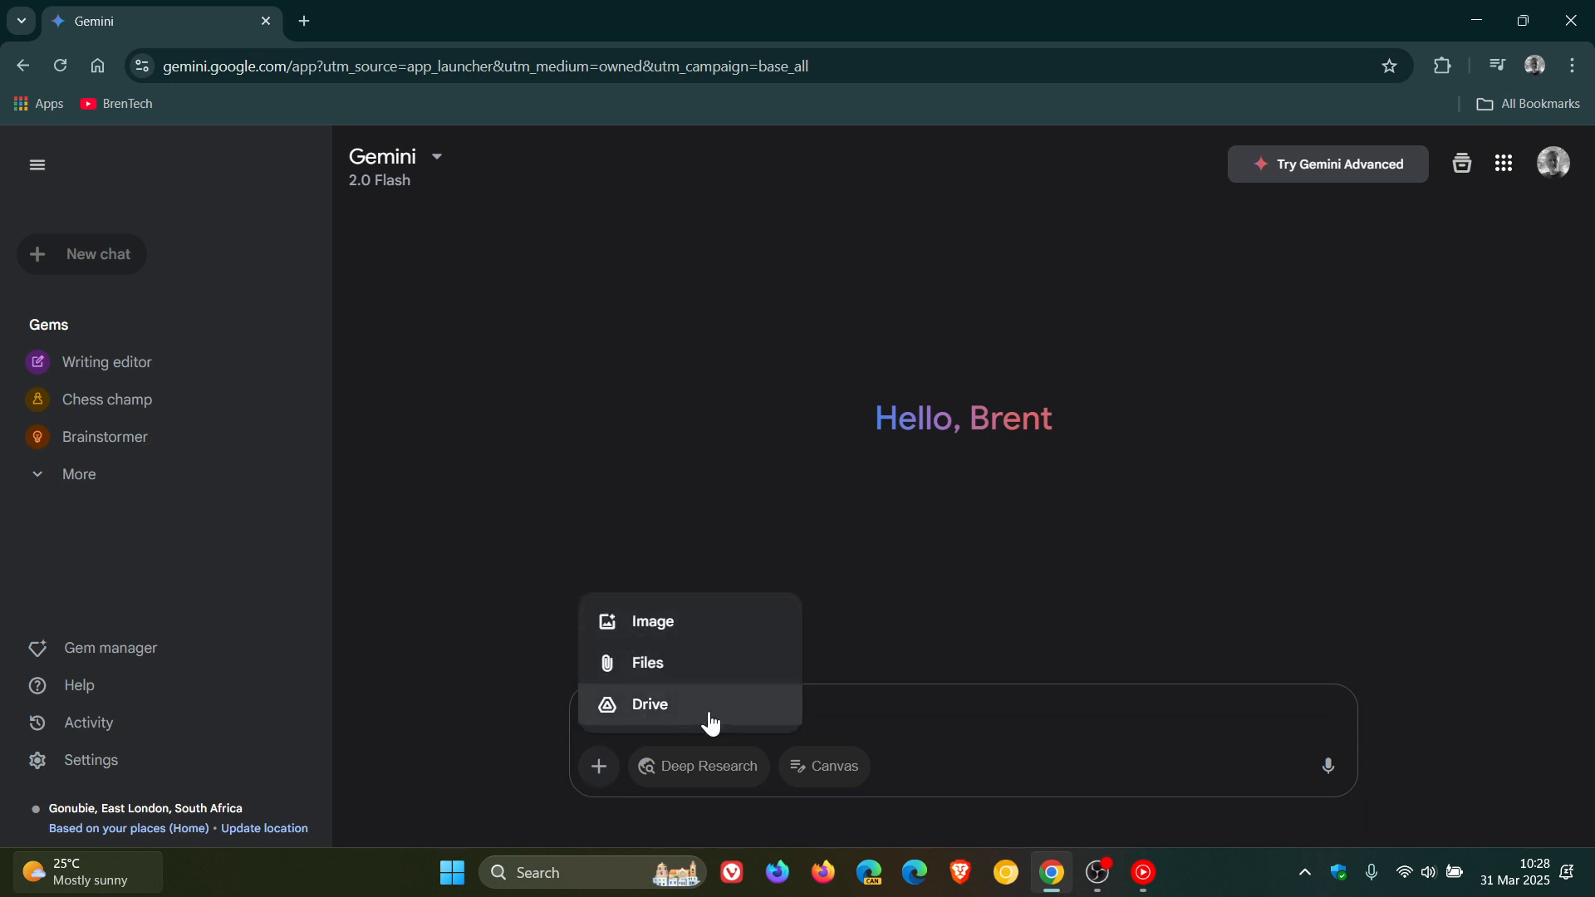
{"action": "left_click", "coordinate": [435, 157]}
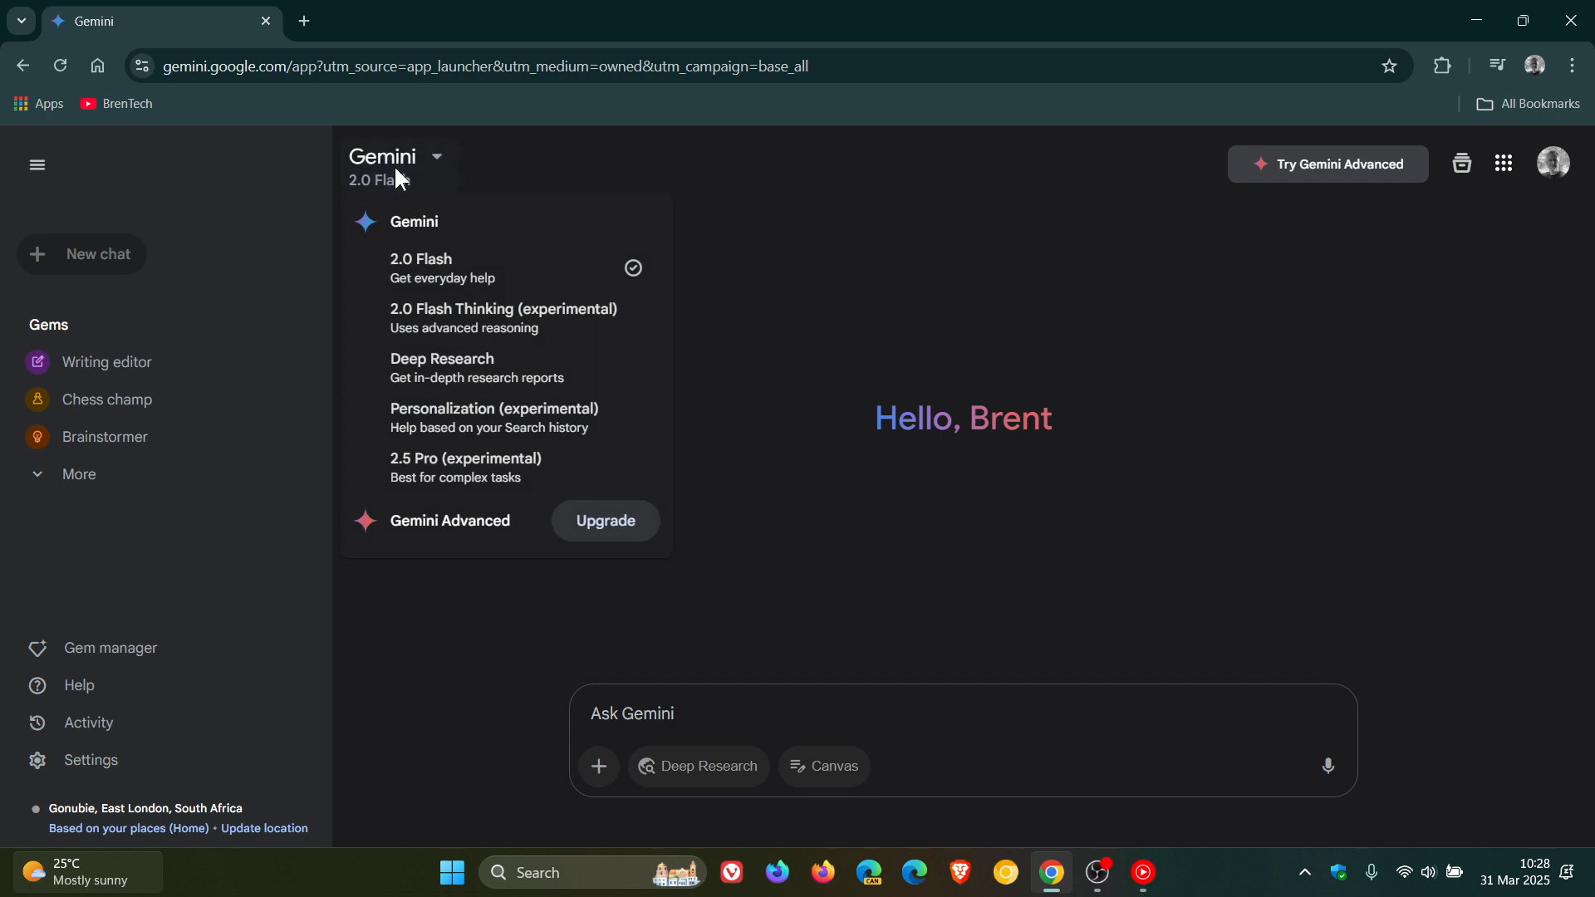
{"action": "left_click", "coordinate": [465, 459]}
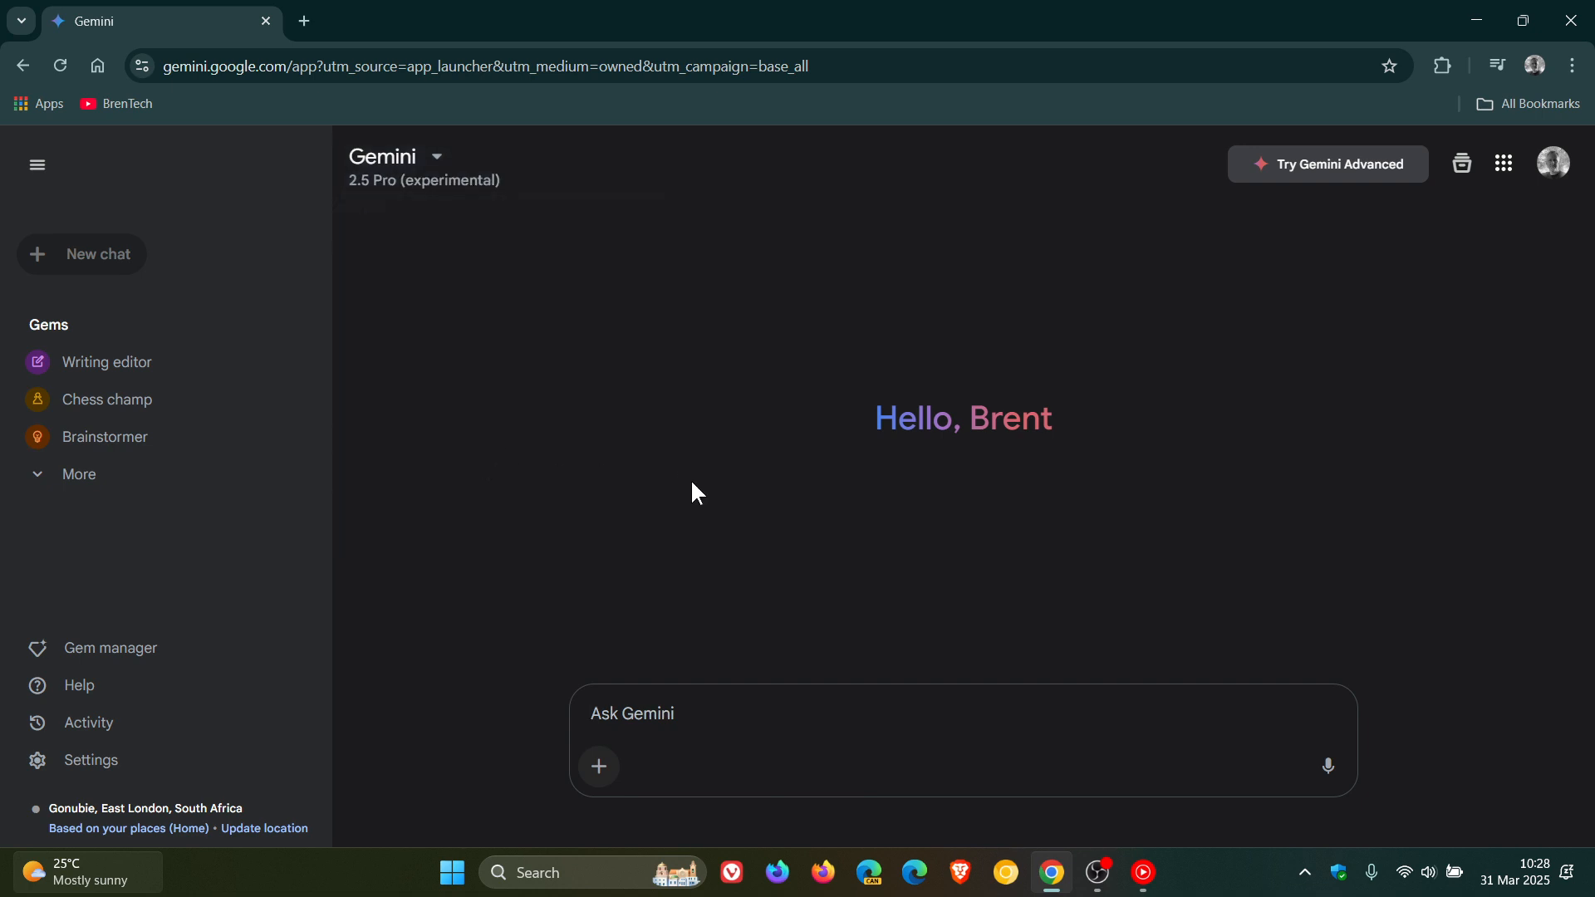
{"action": "left_click", "coordinate": [598, 768]}
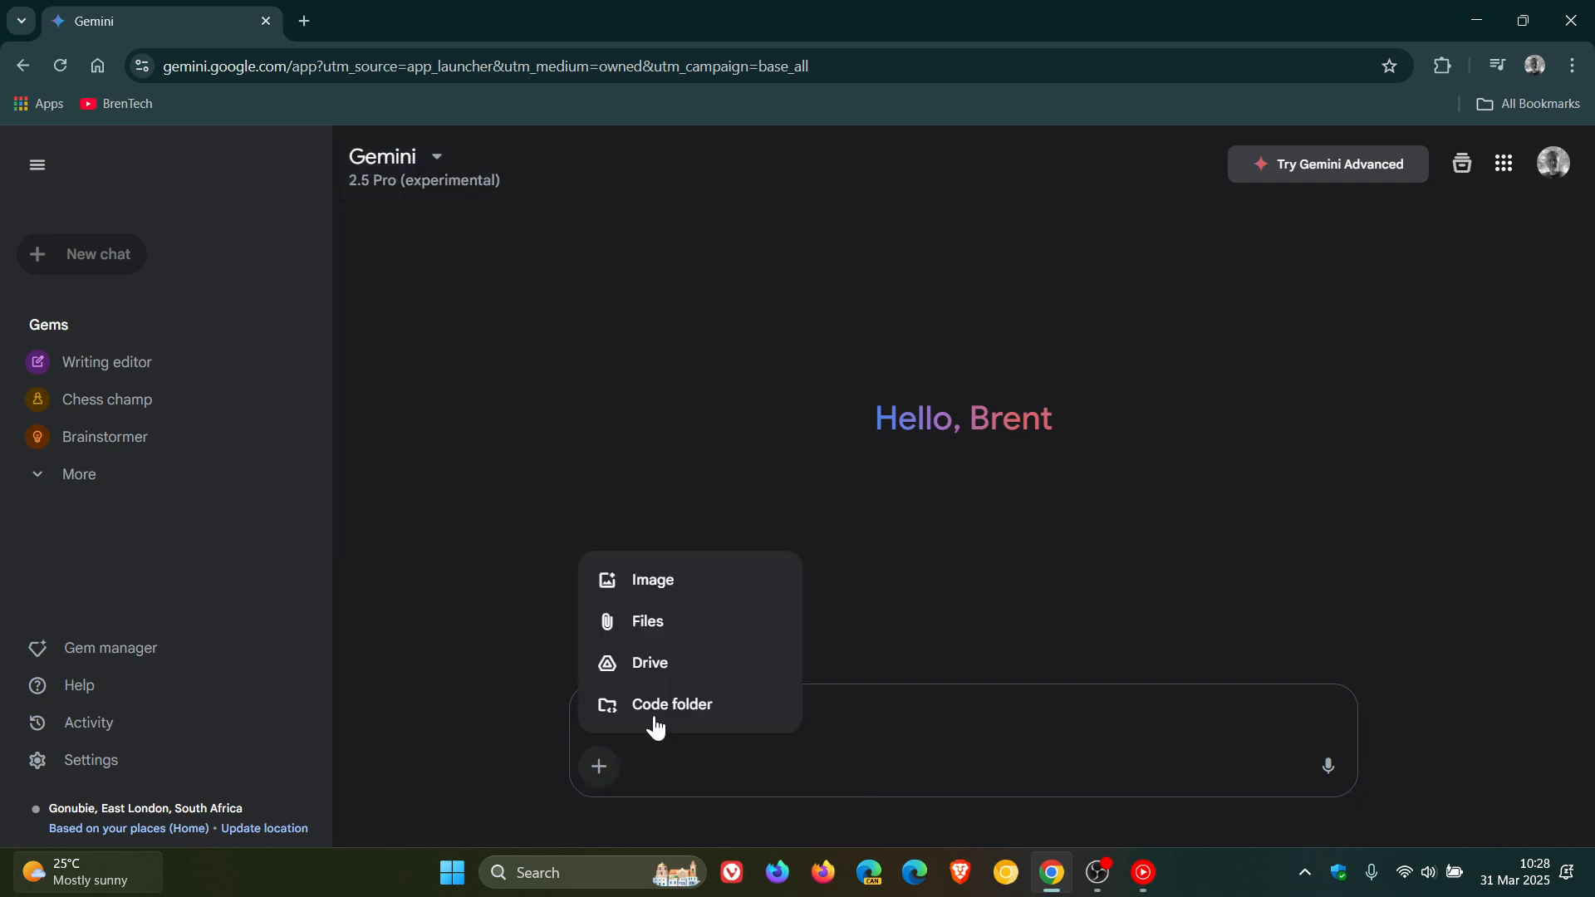
{"action": "mouse_move", "coordinate": [742, 448]}
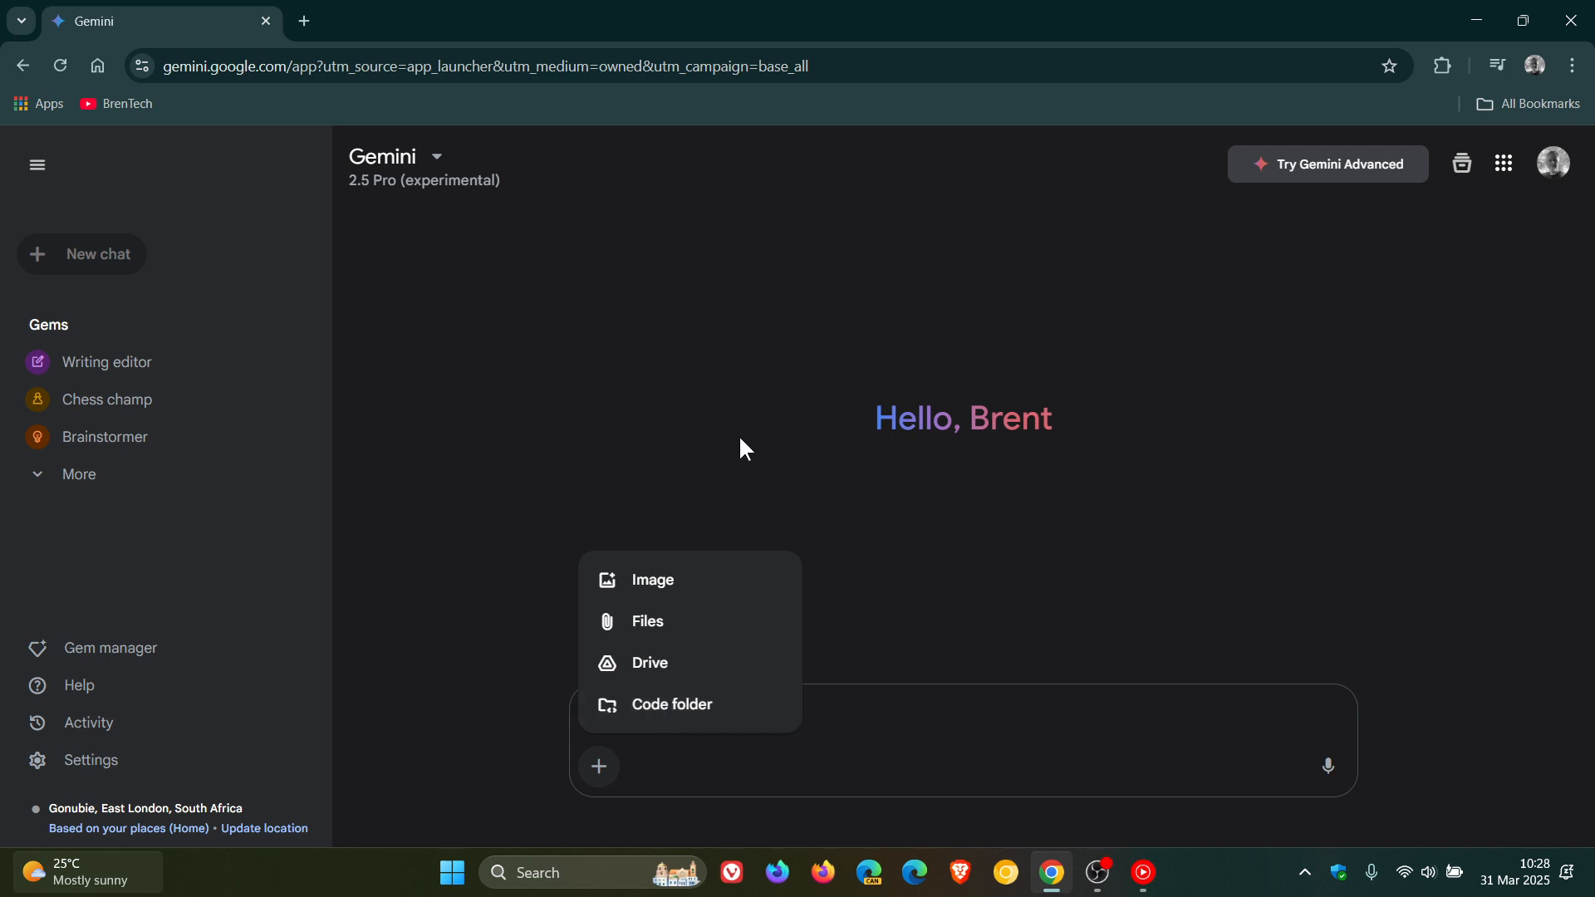
{"action": "left_click", "coordinate": [678, 540]}
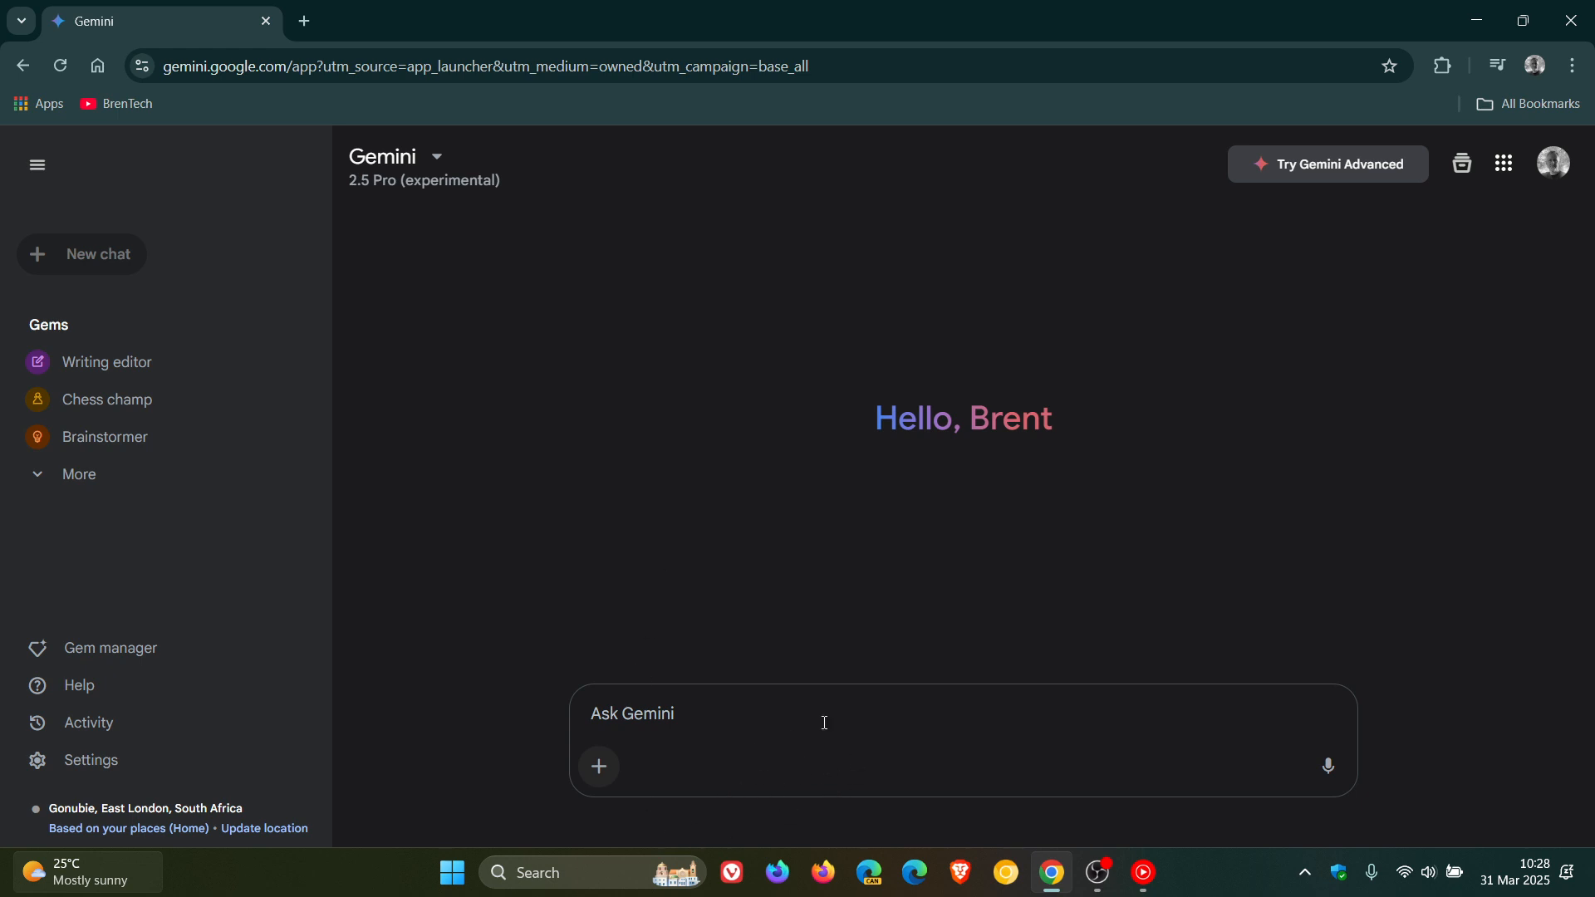
{"action": "mouse_move", "coordinate": [827, 756]}
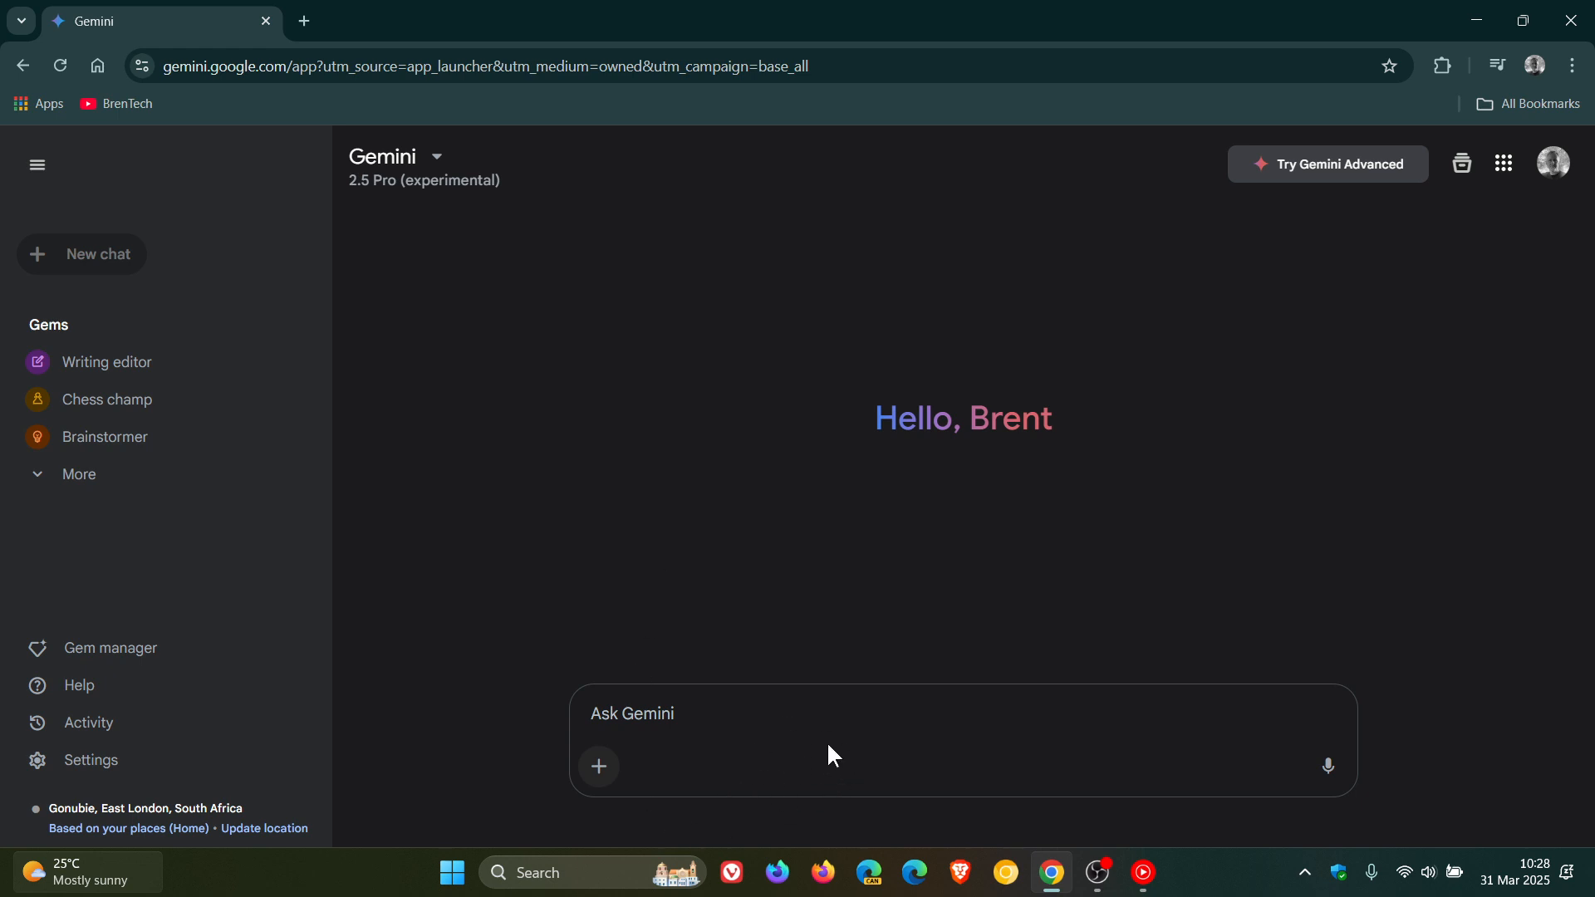
{"action": "mouse_move", "coordinate": [525, 319]}
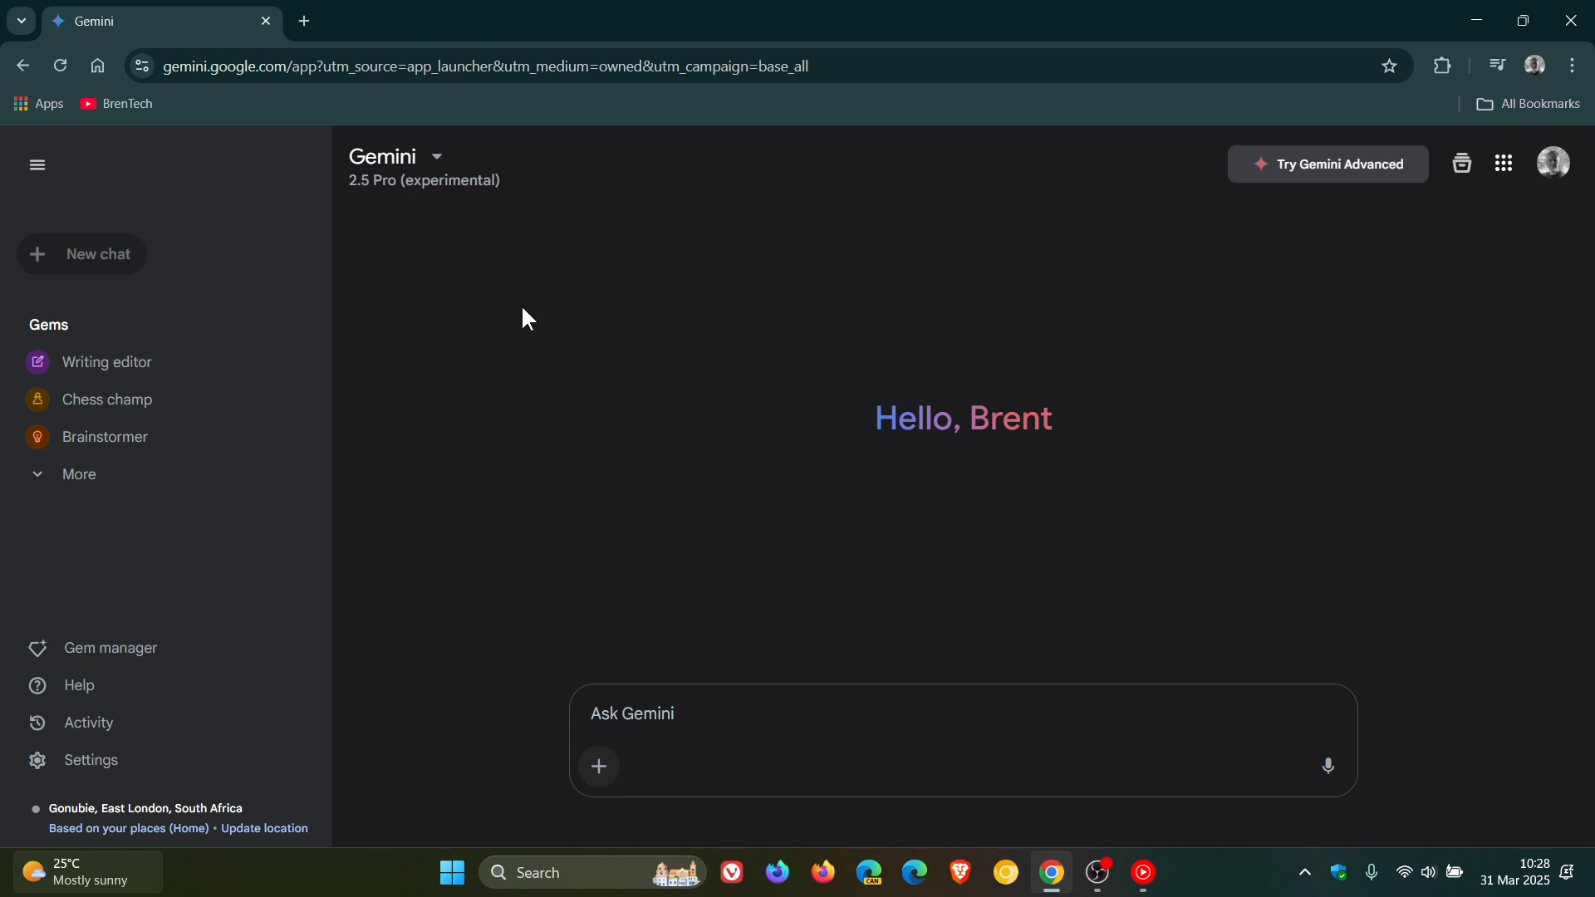
Step: From a new 2.0 Flash chat, reselect 2.5 Pro (experimental) and confirm it is checked
{"action": "left_click", "coordinate": [436, 157]}
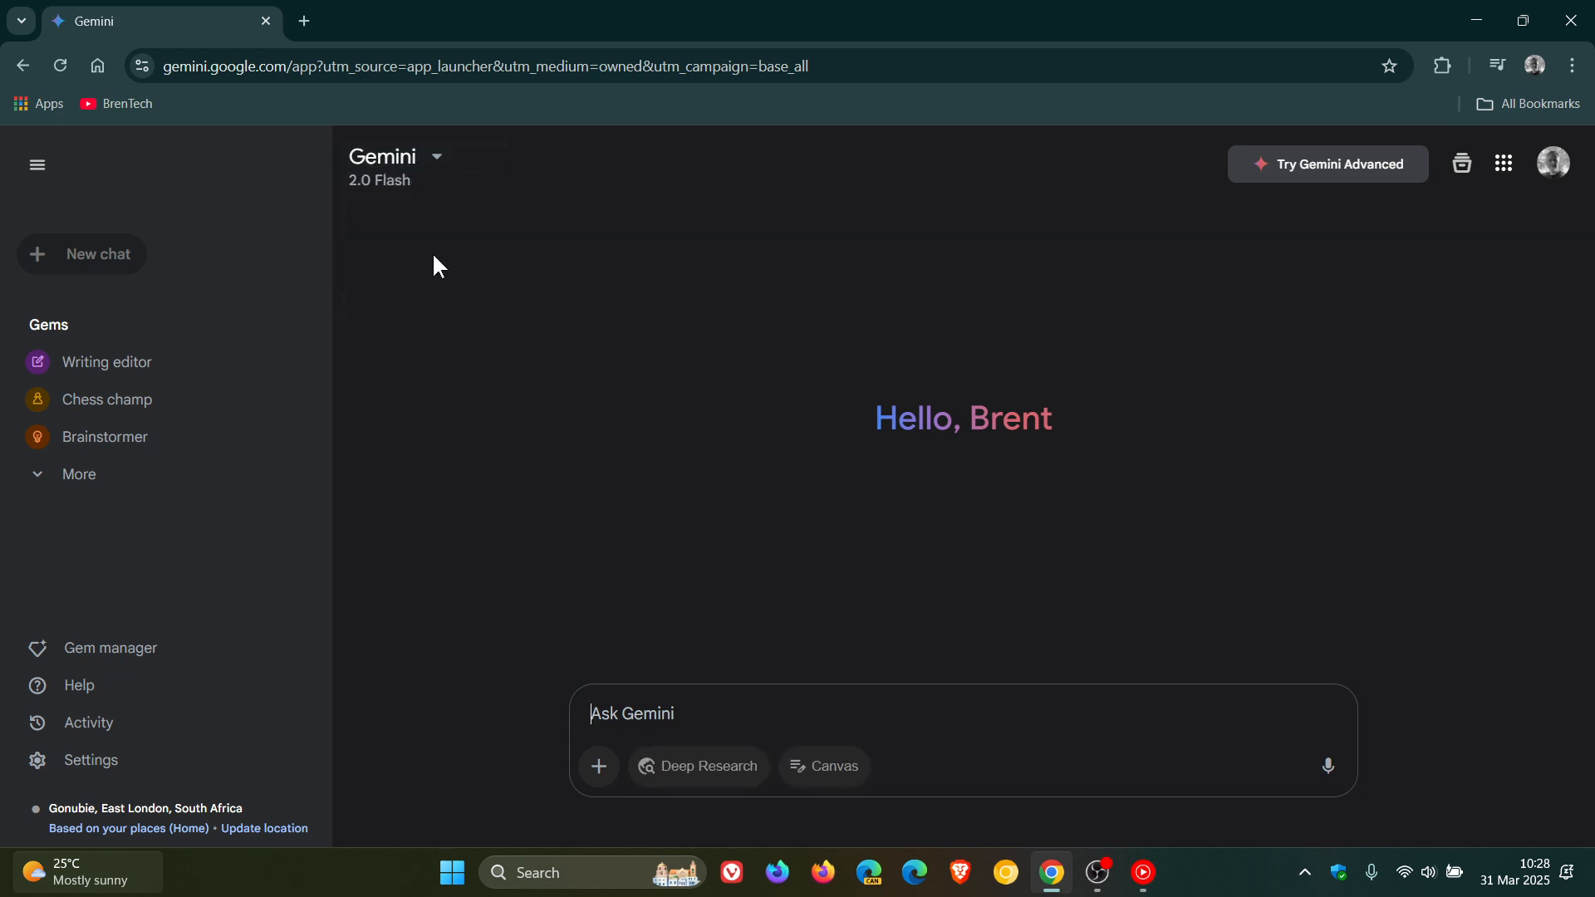
{"action": "mouse_move", "coordinate": [668, 733]}
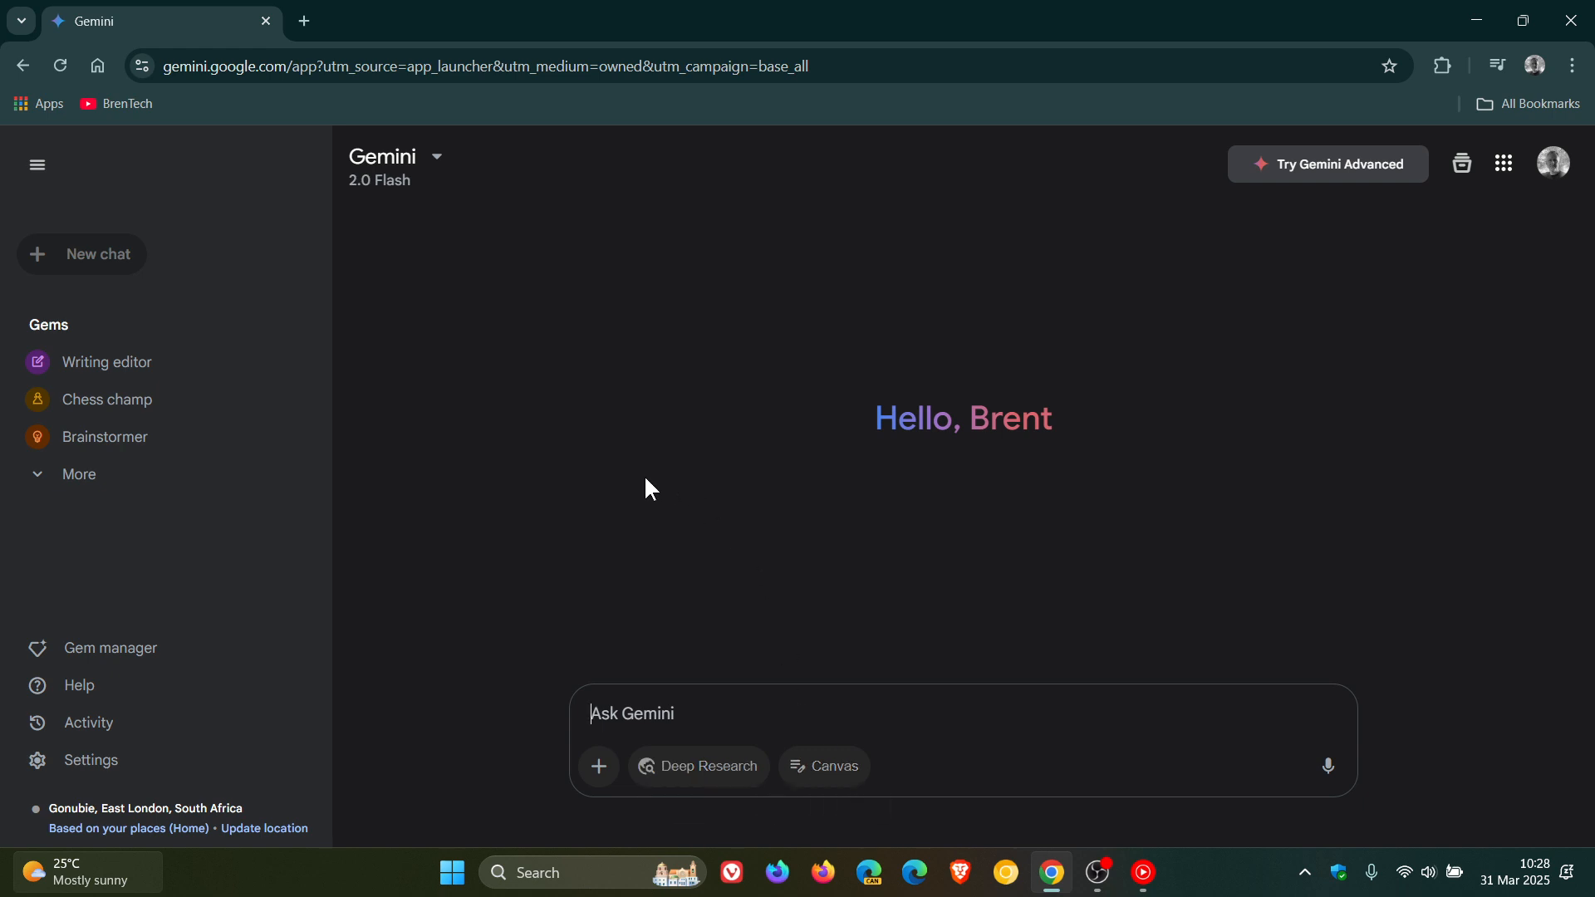
{"action": "left_click", "coordinate": [437, 156]}
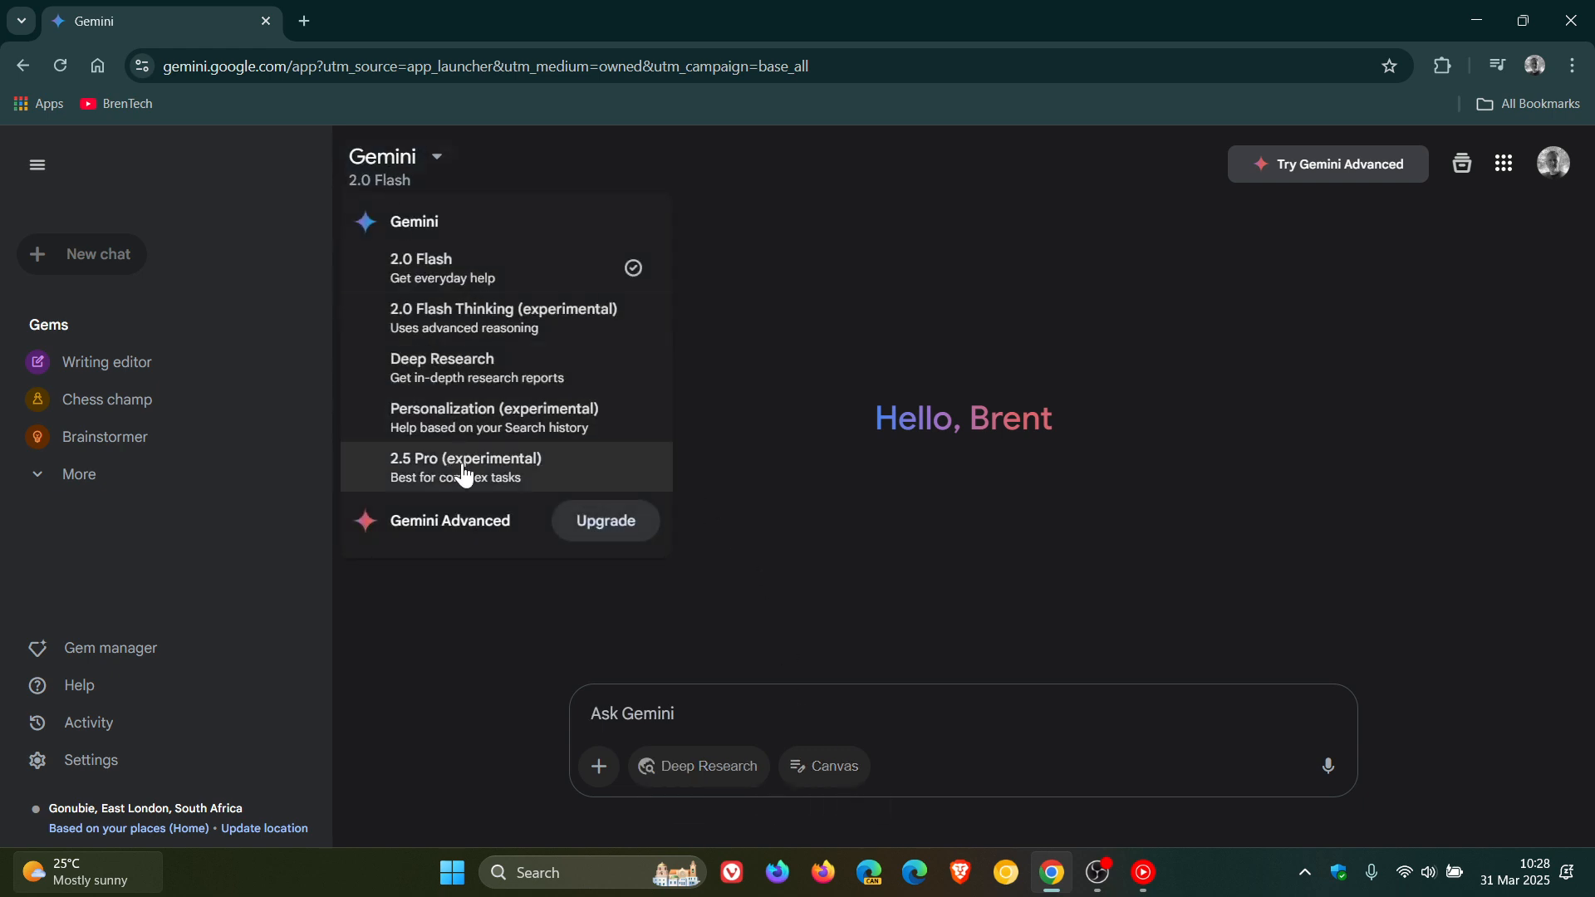
{"action": "left_click", "coordinate": [465, 467]}
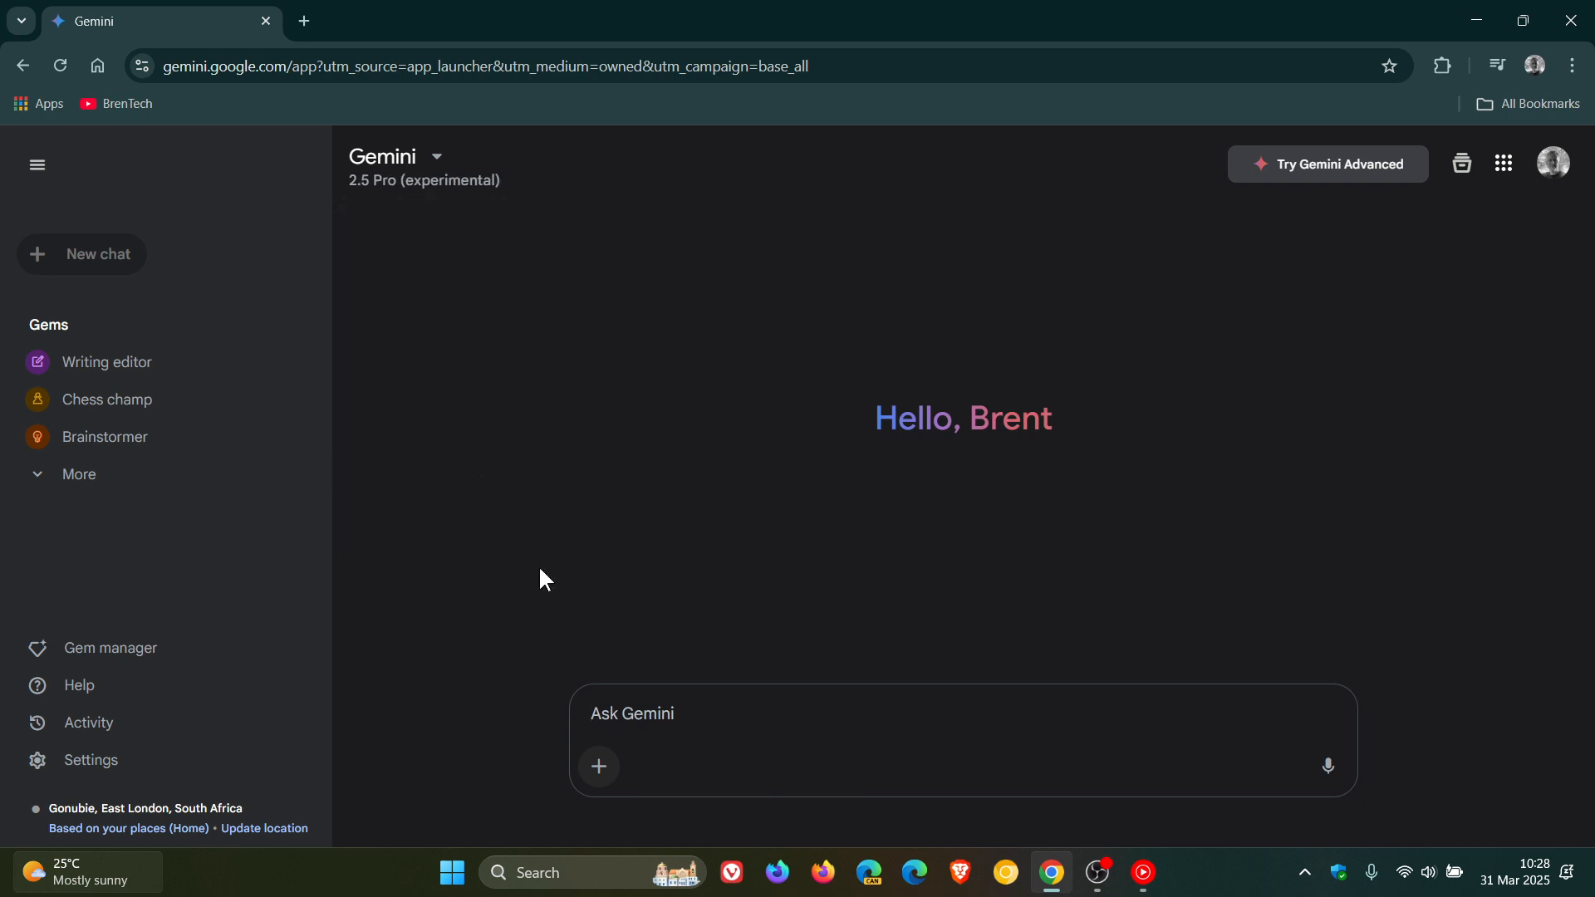
{"action": "mouse_move", "coordinate": [763, 354]}
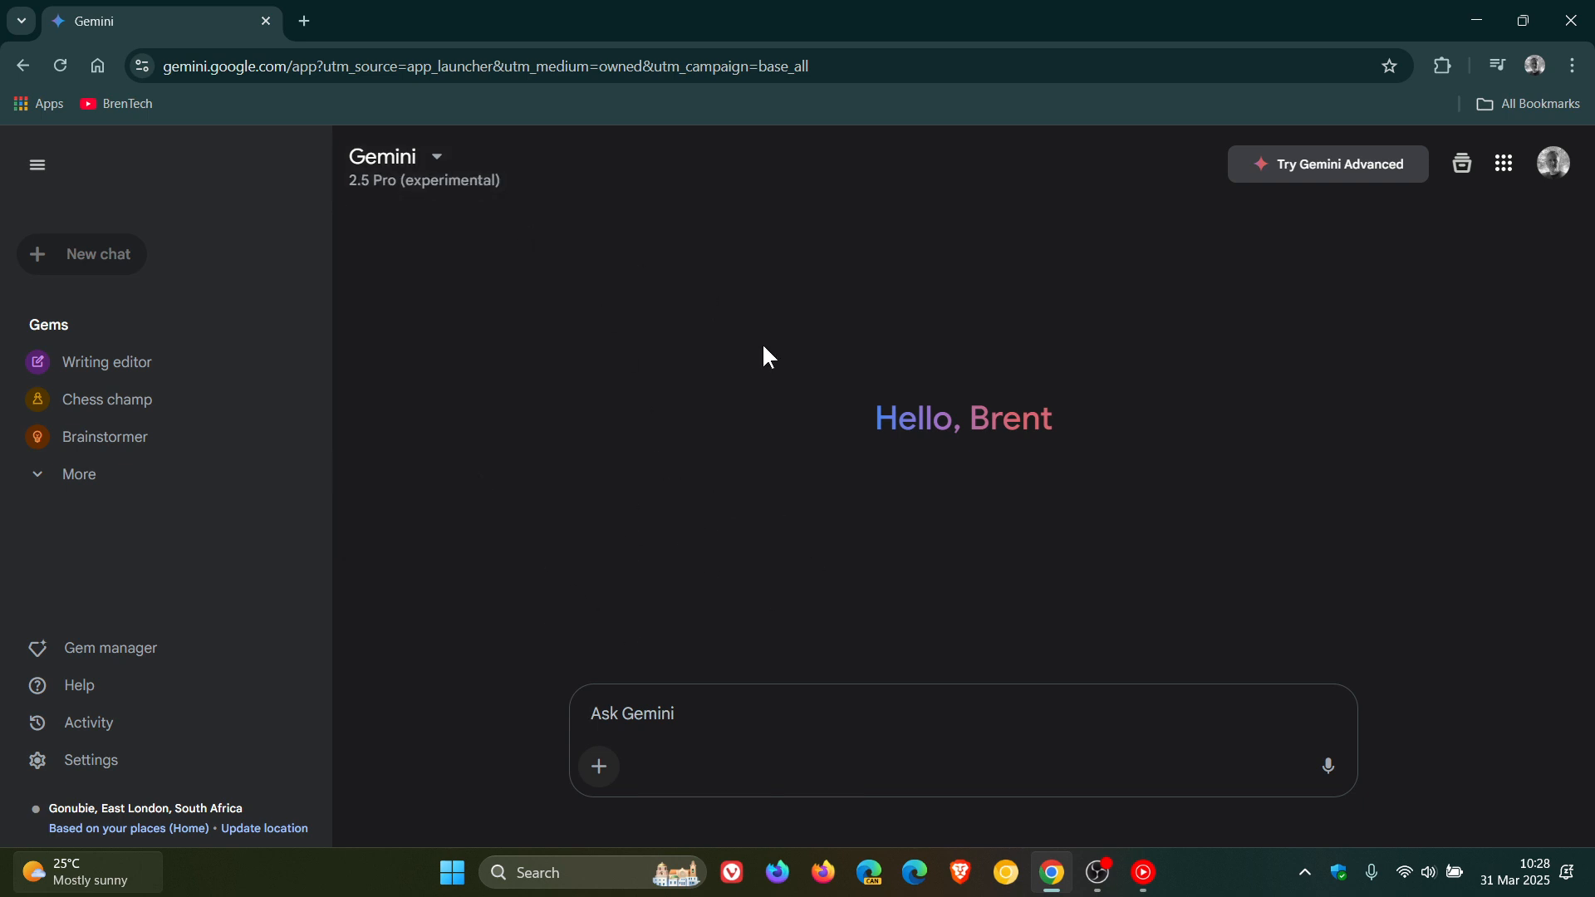
{"action": "mouse_move", "coordinate": [799, 525]}
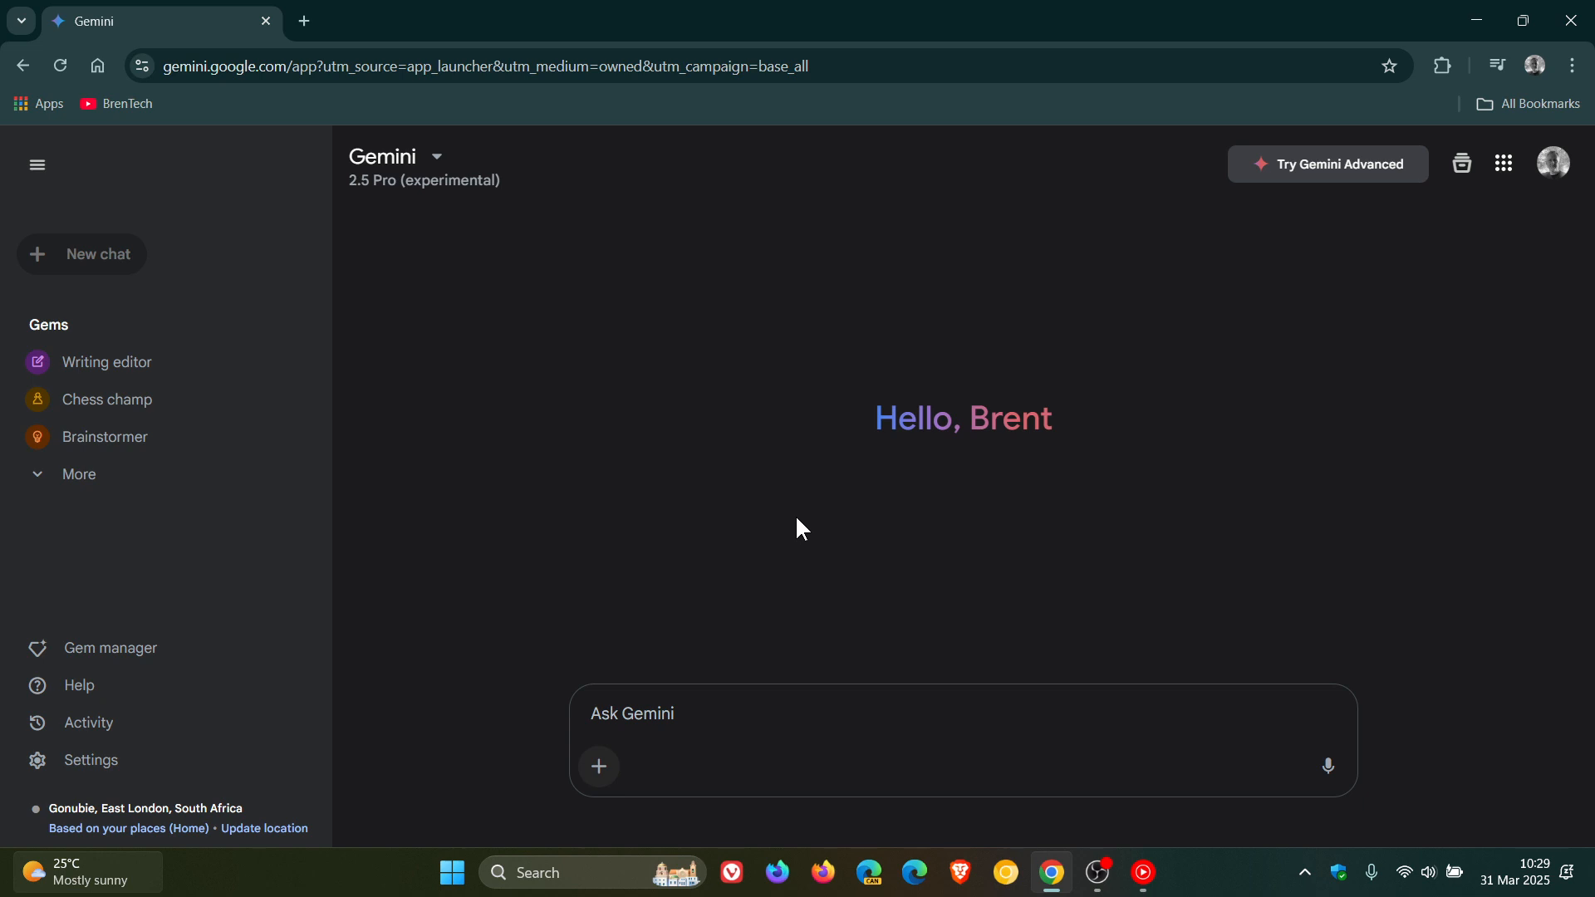
{"action": "mouse_move", "coordinate": [806, 264]}
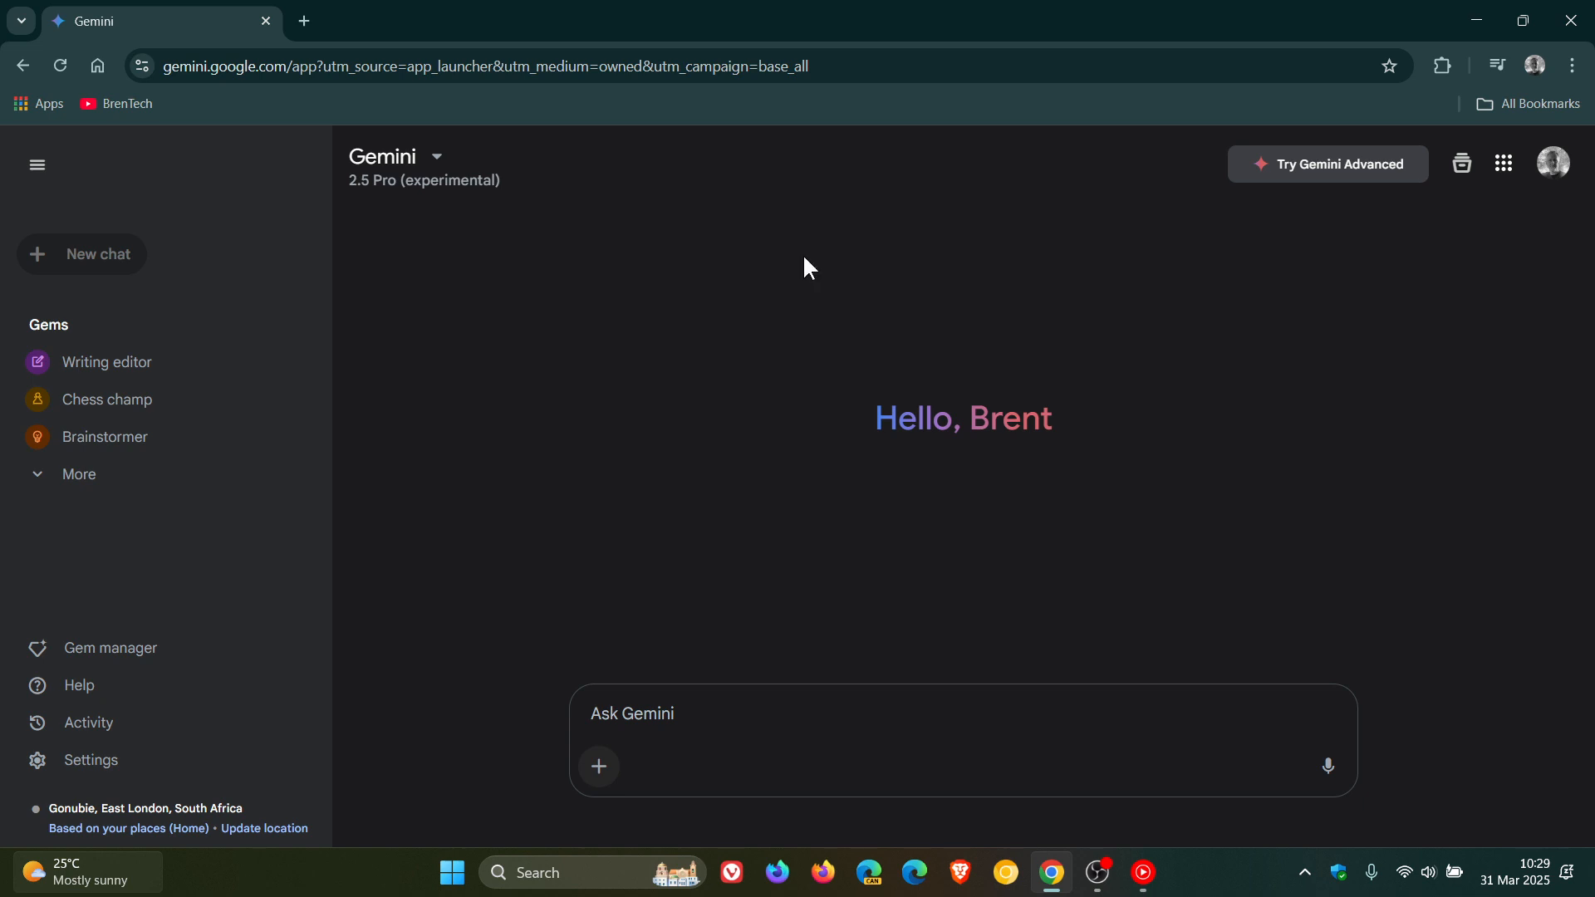
{"action": "left_click", "coordinate": [437, 156]}
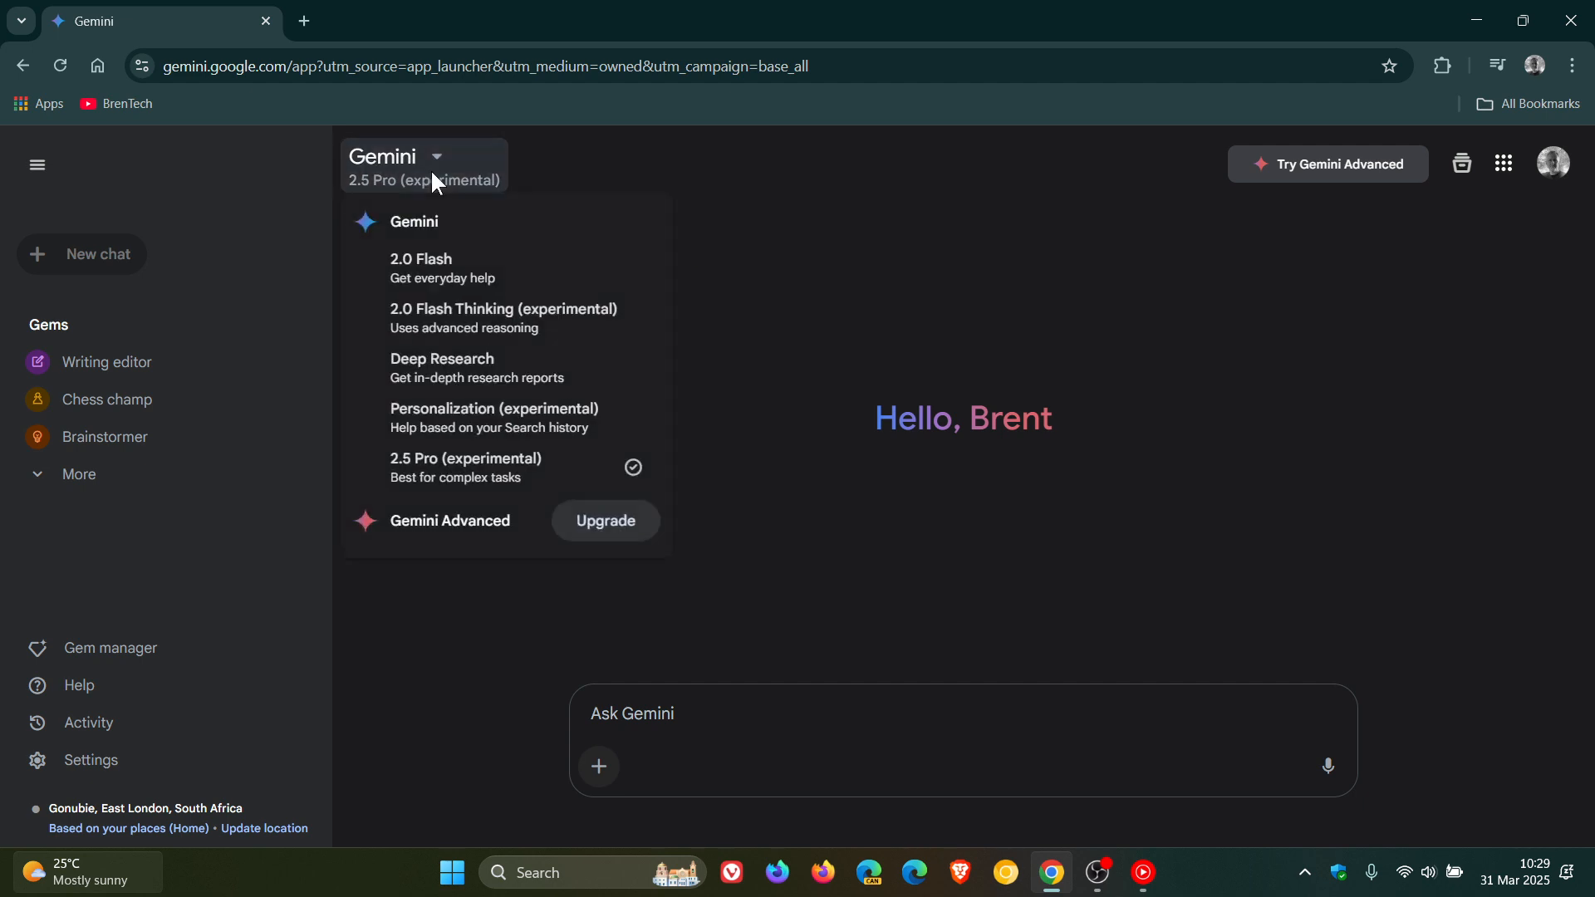